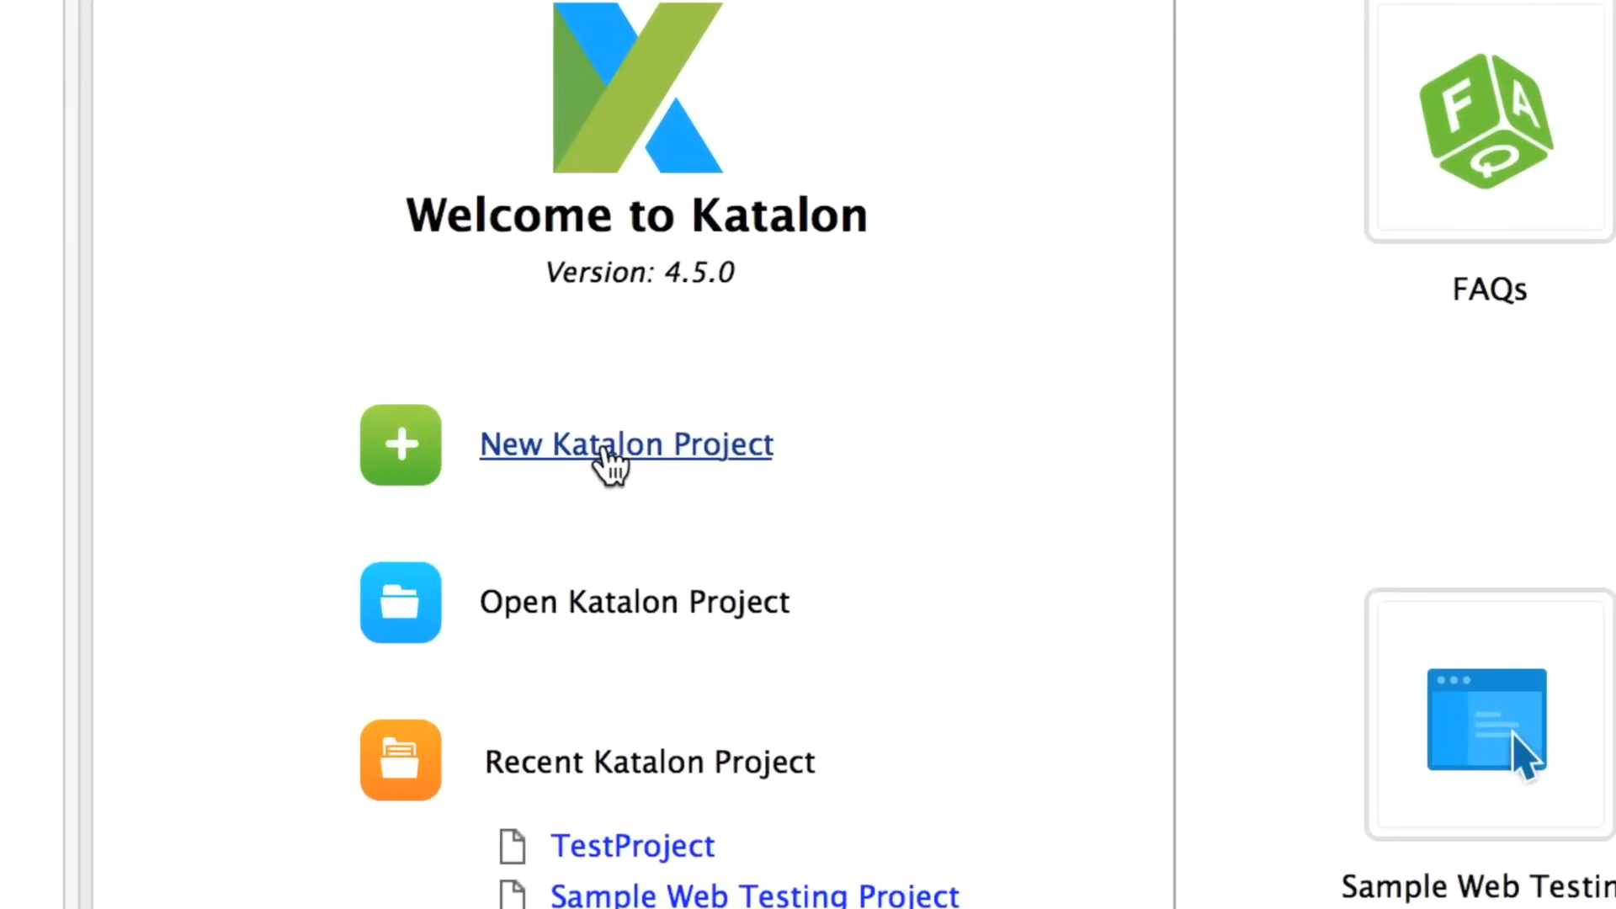
Create a new Katalon project named SampleProject from the welcome page
click(627, 443)
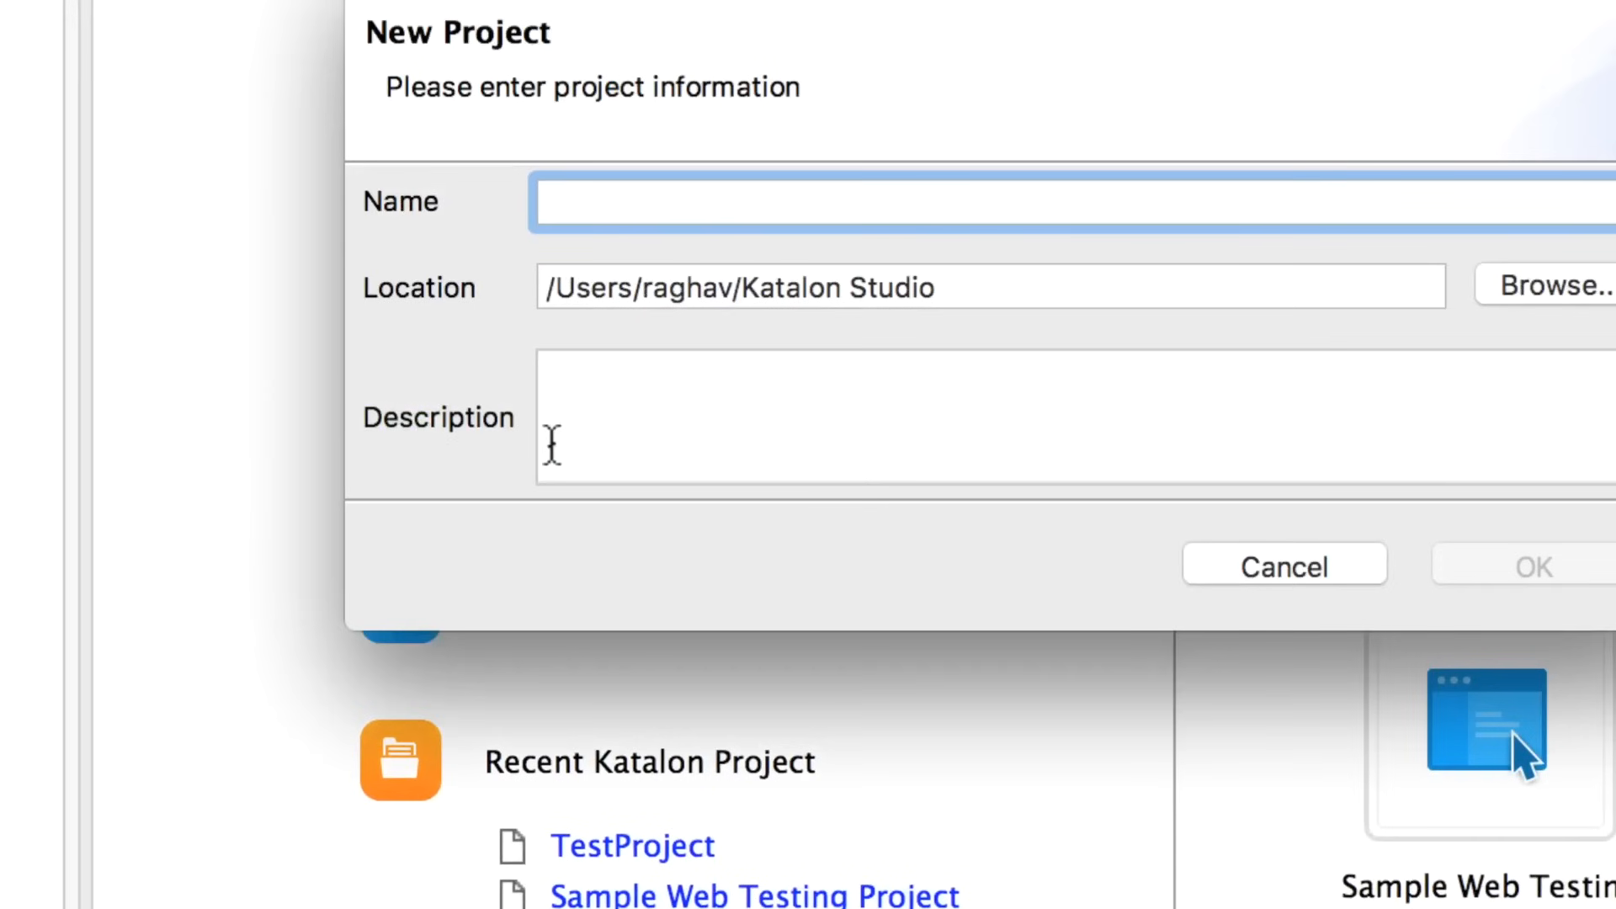
text(S)
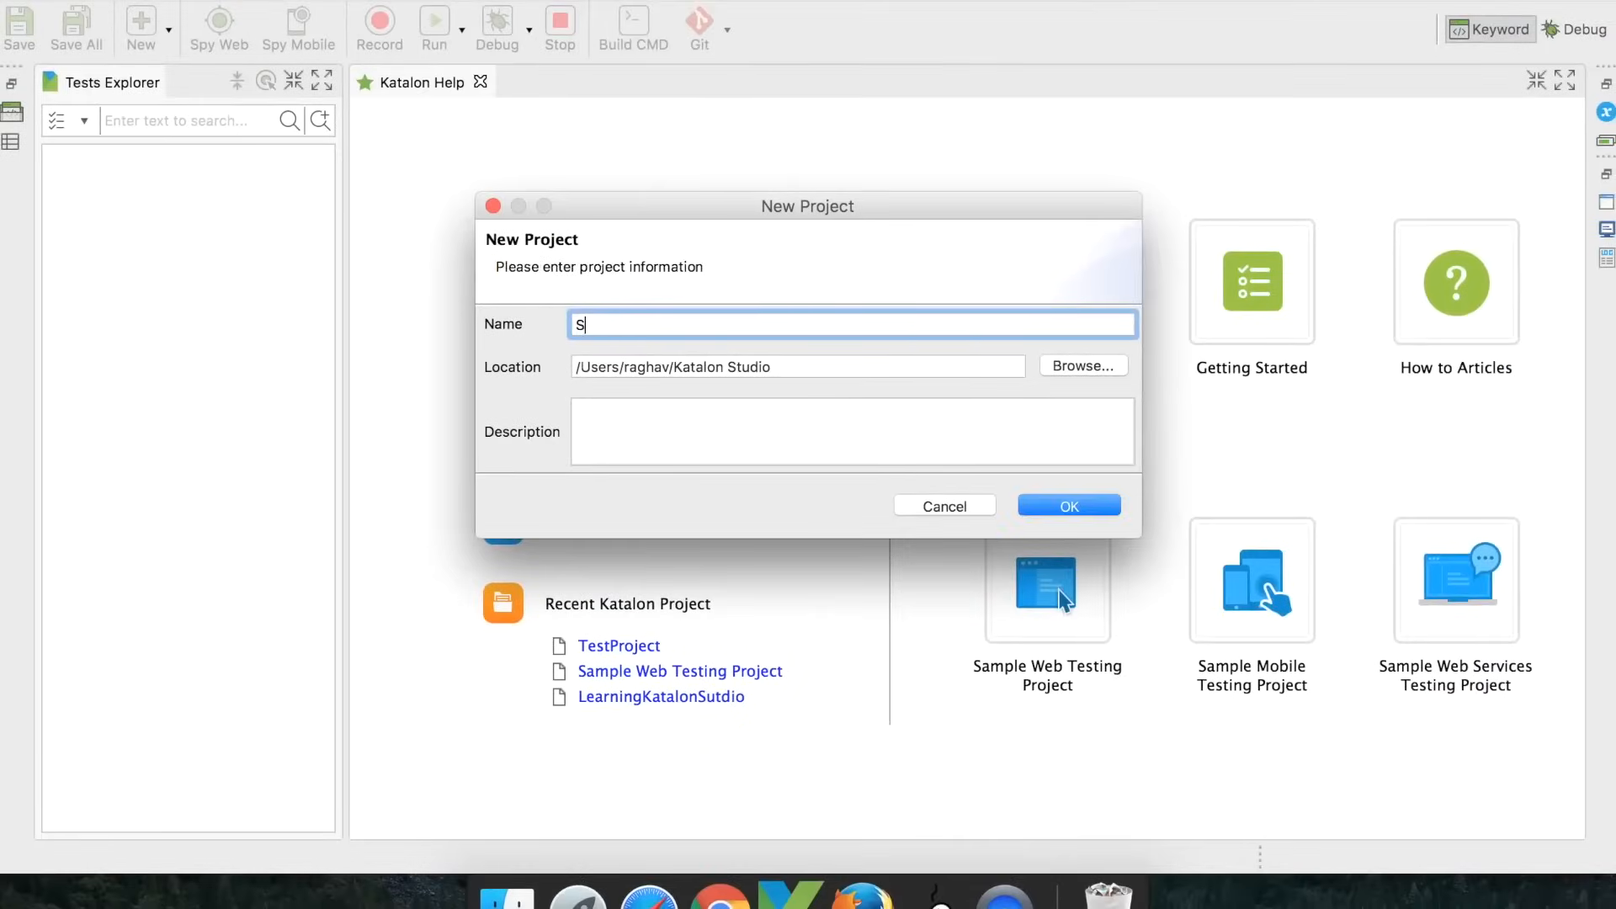
text(ampleProject)
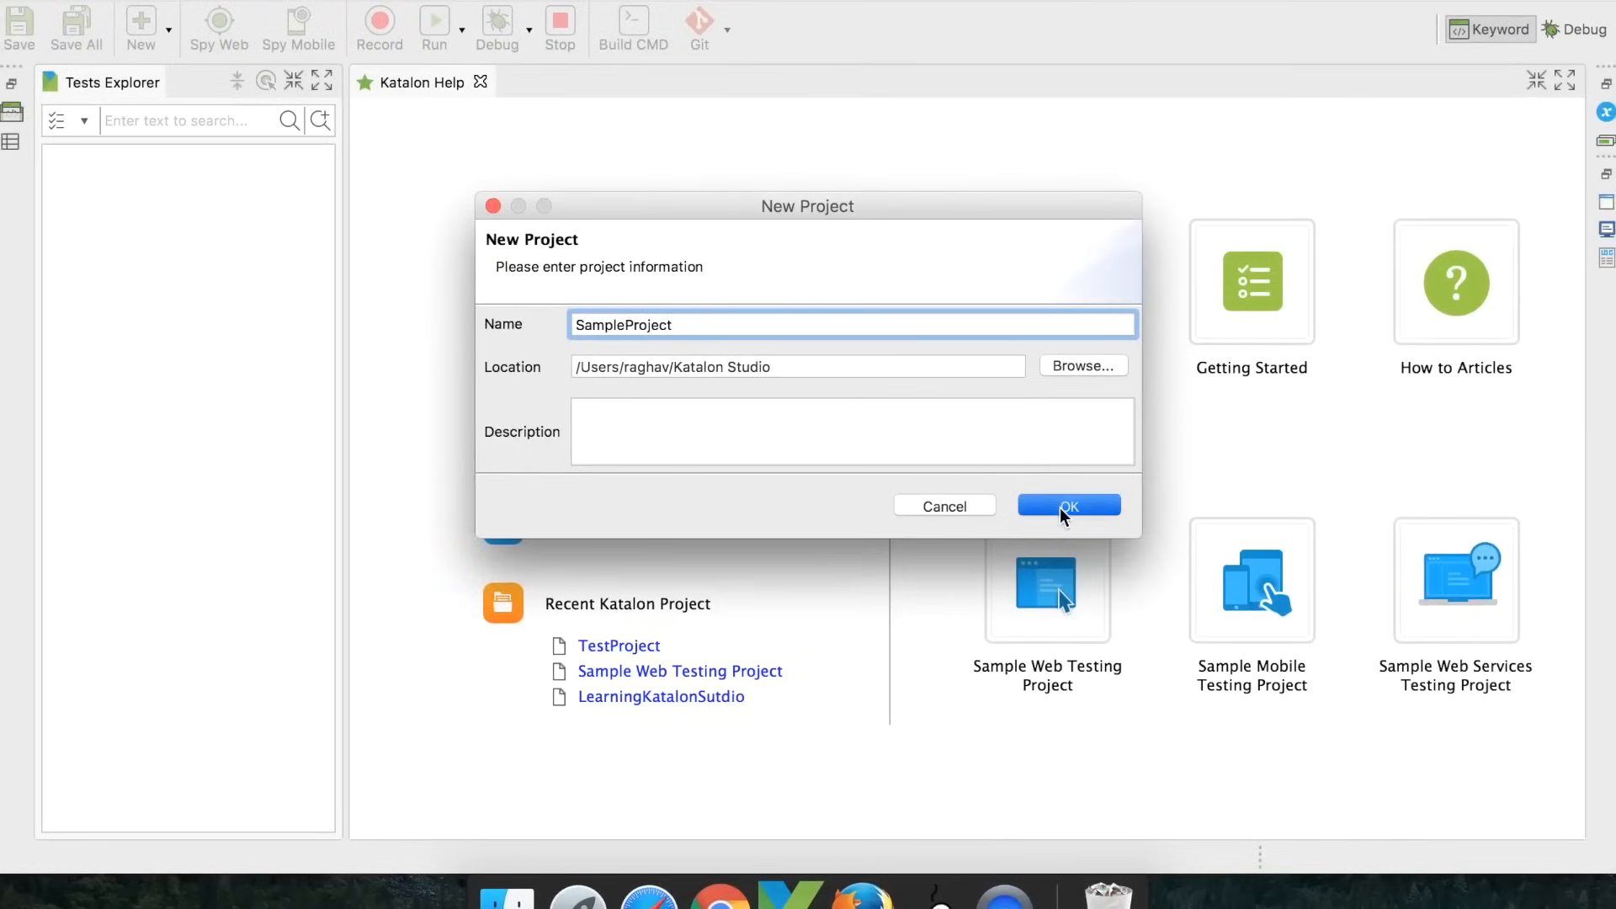
click(1067, 506)
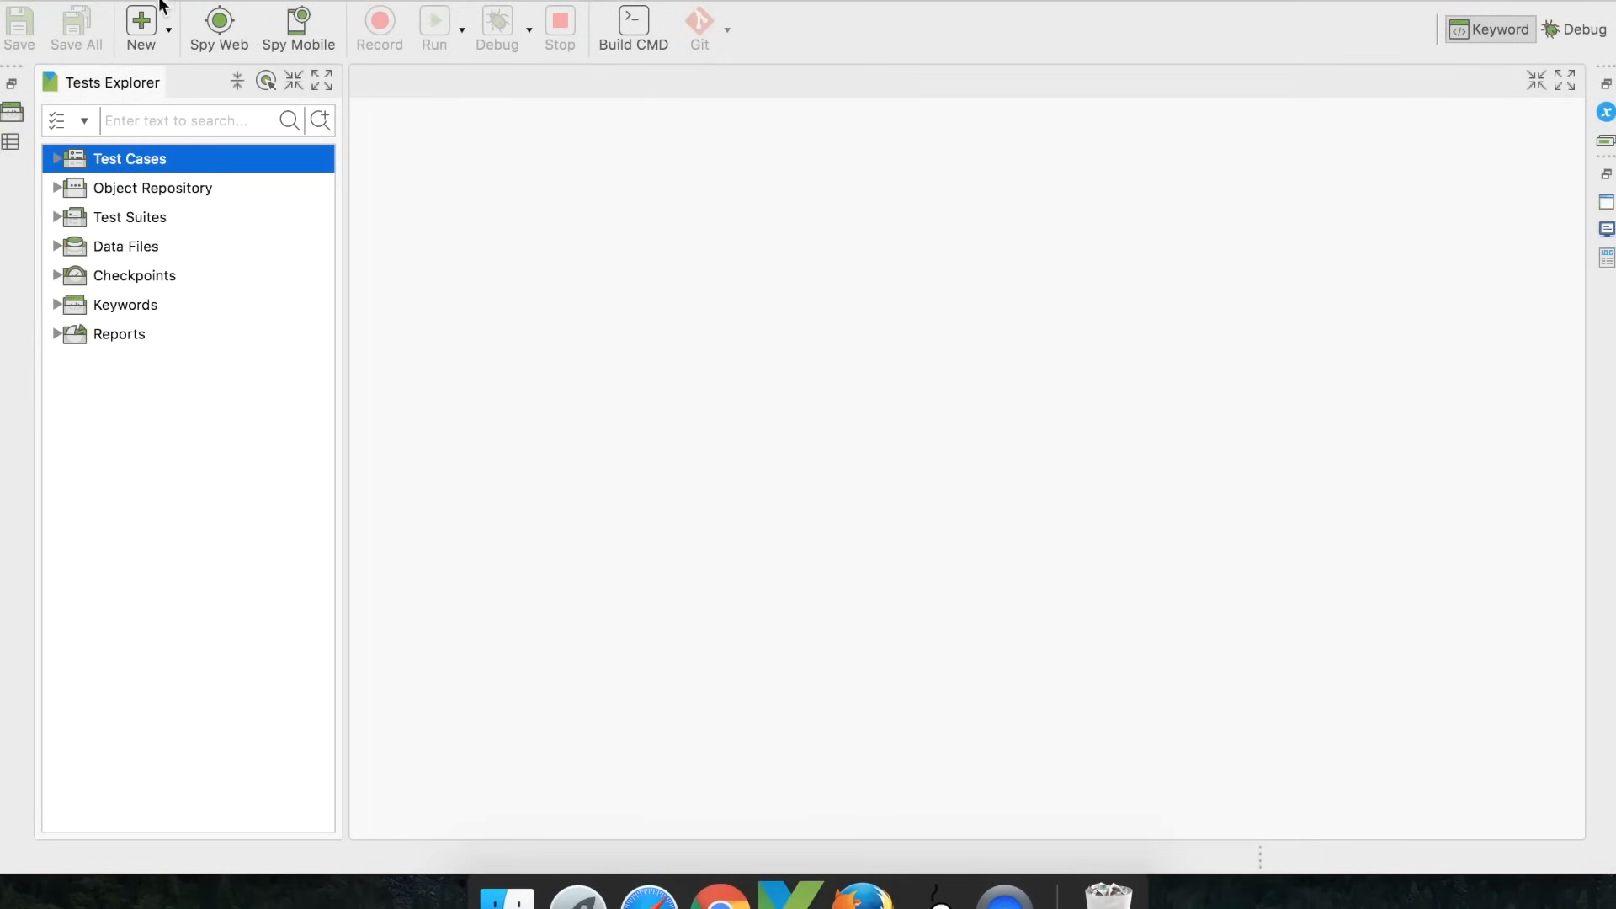
Create a new test case named SampleTestCase via the New menu
click(139, 18)
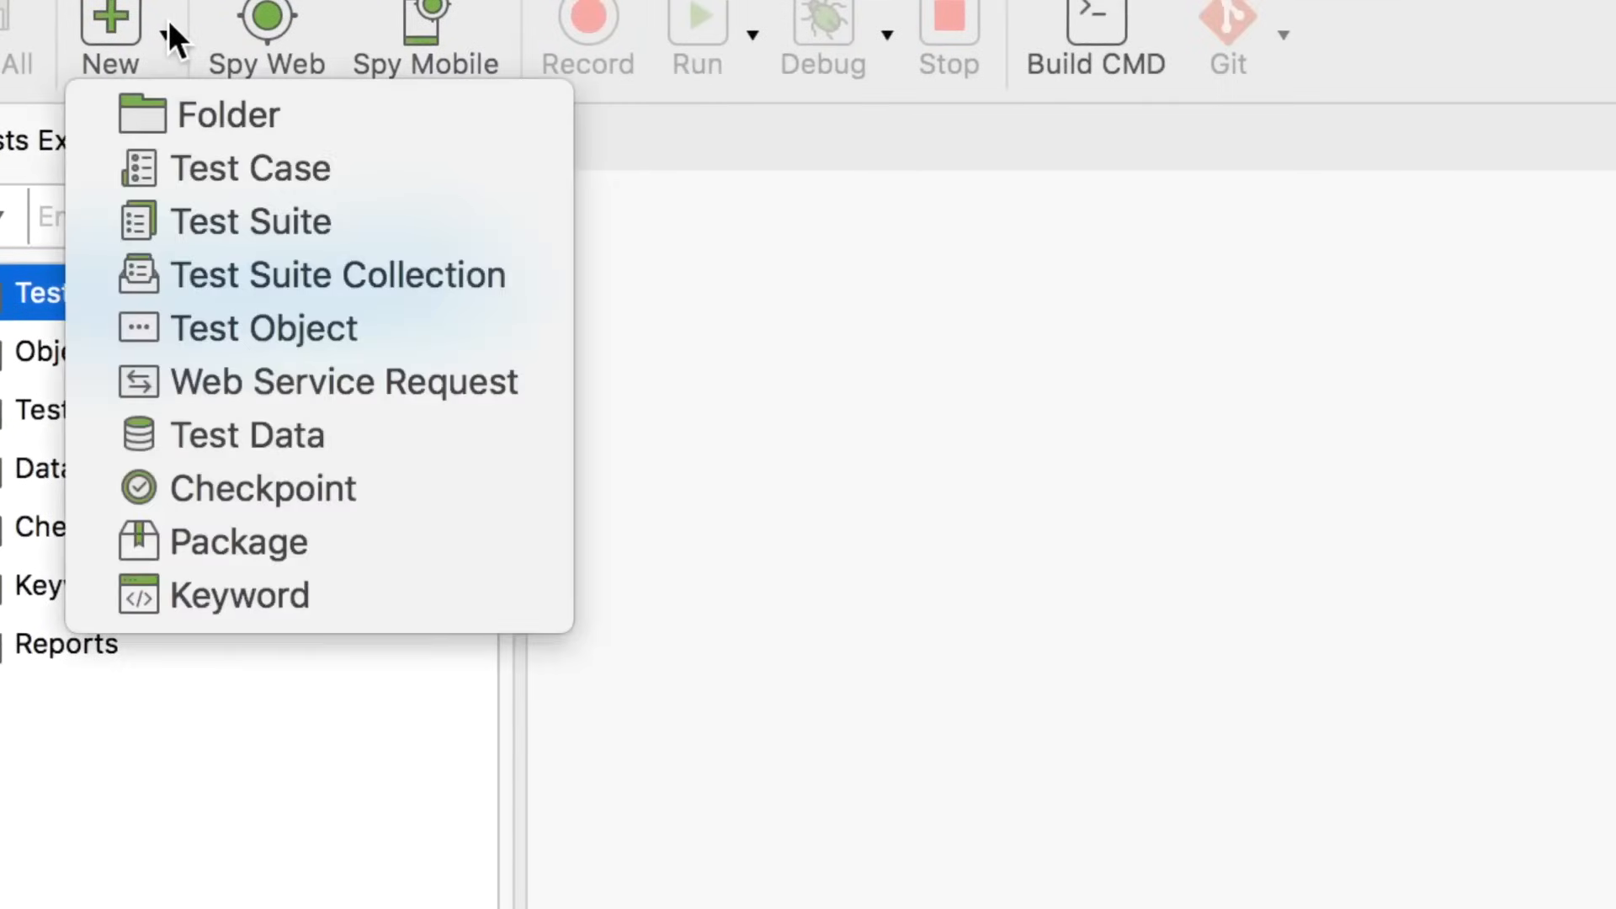
mouse_move(249, 168)
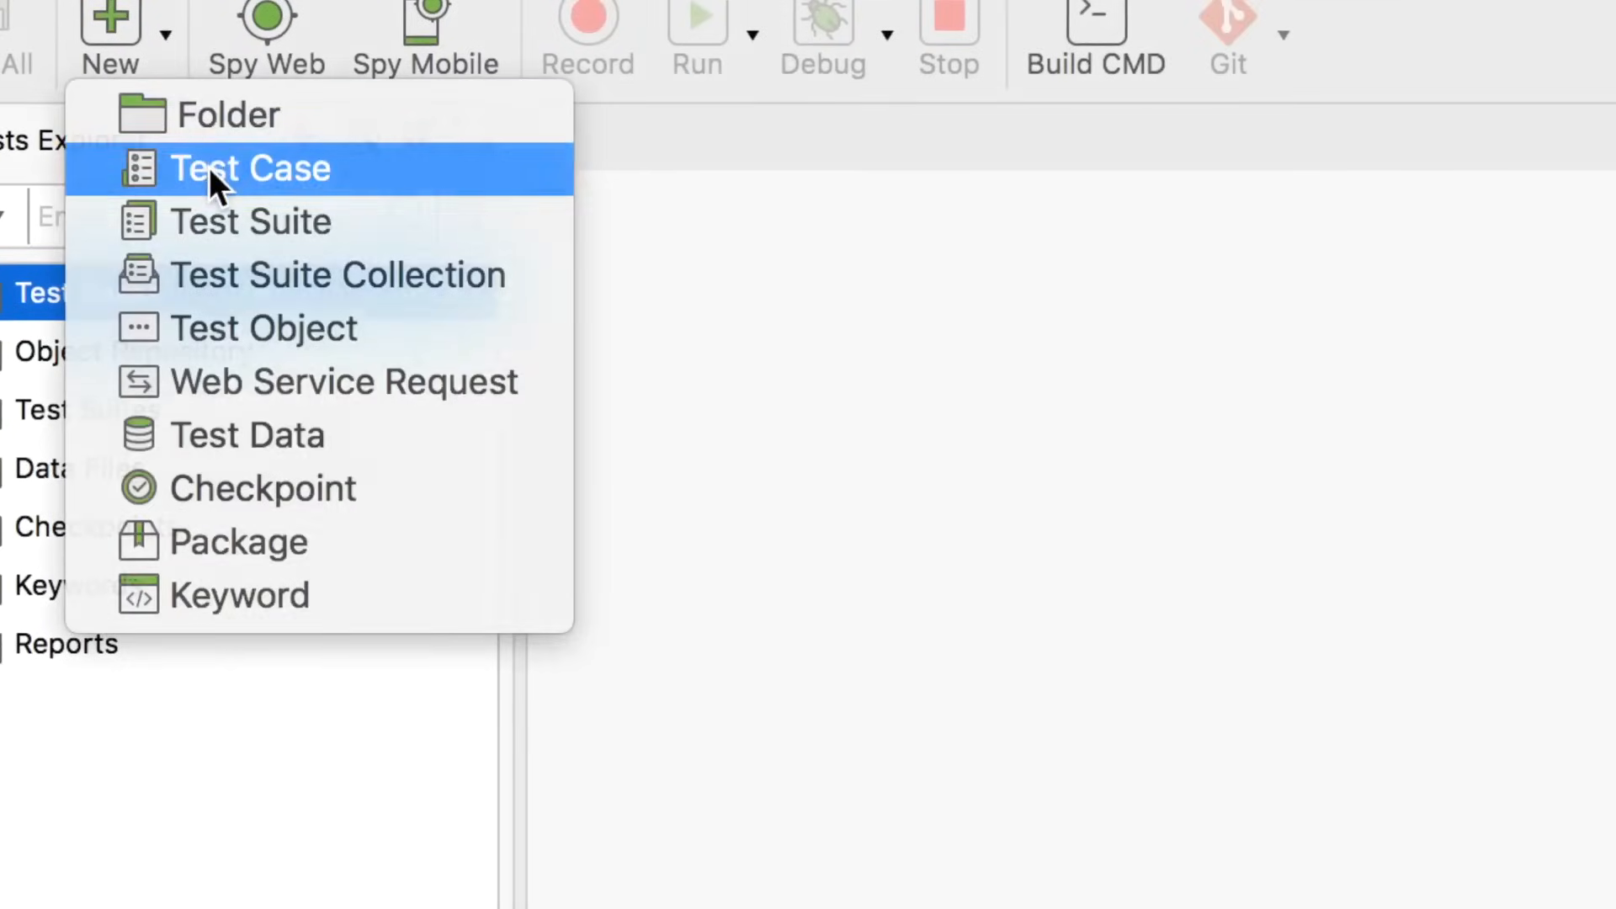
click(249, 168)
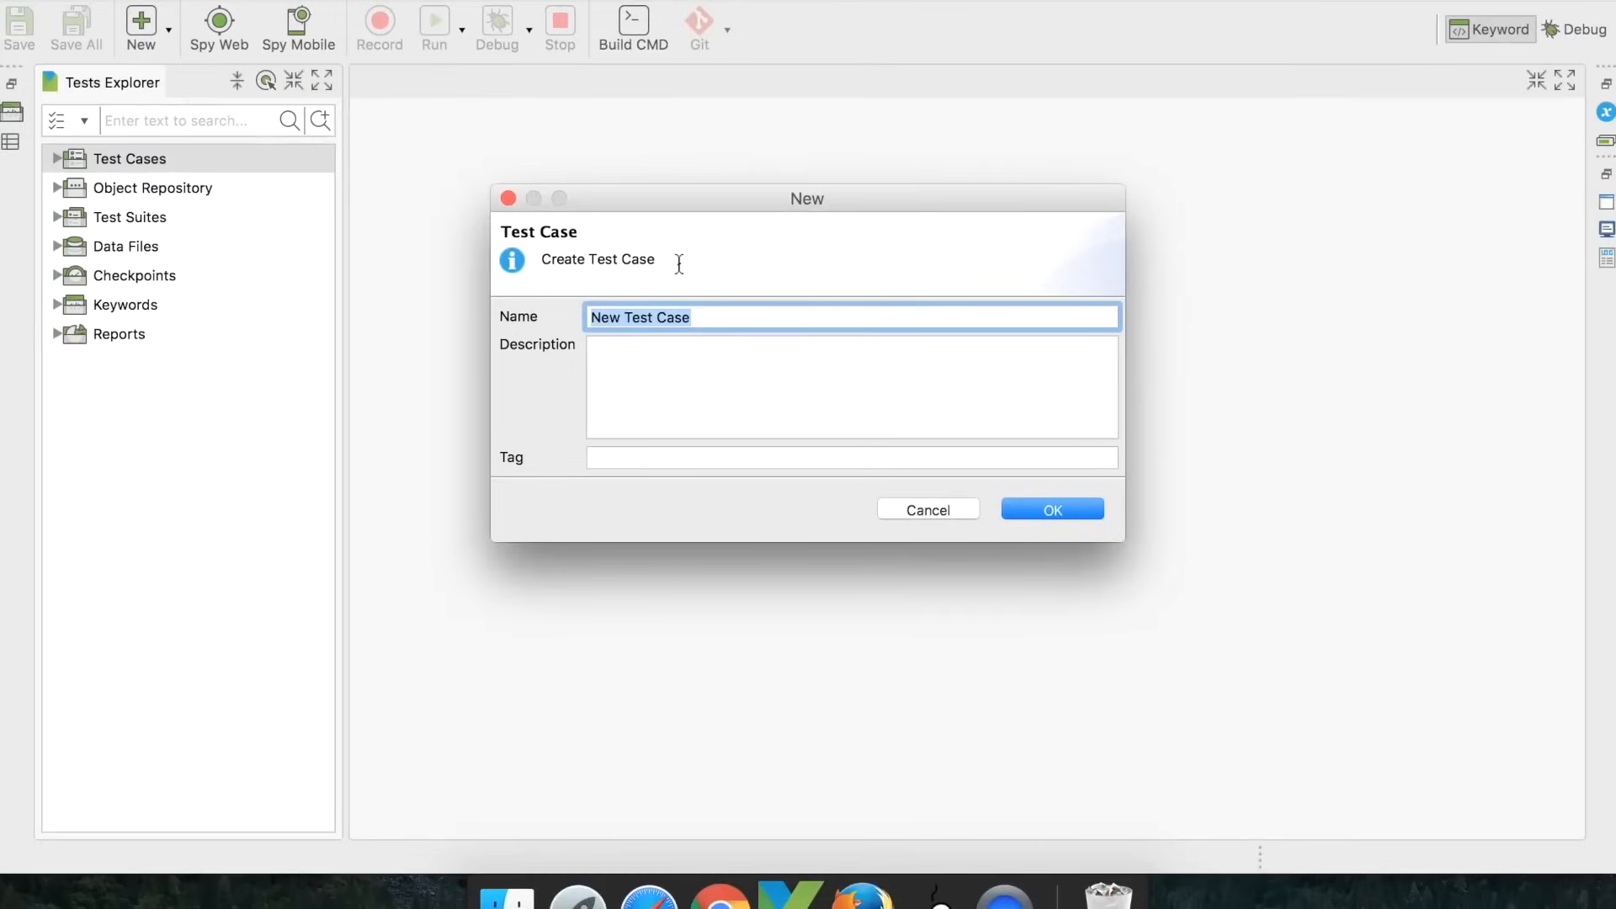
text(Sample)
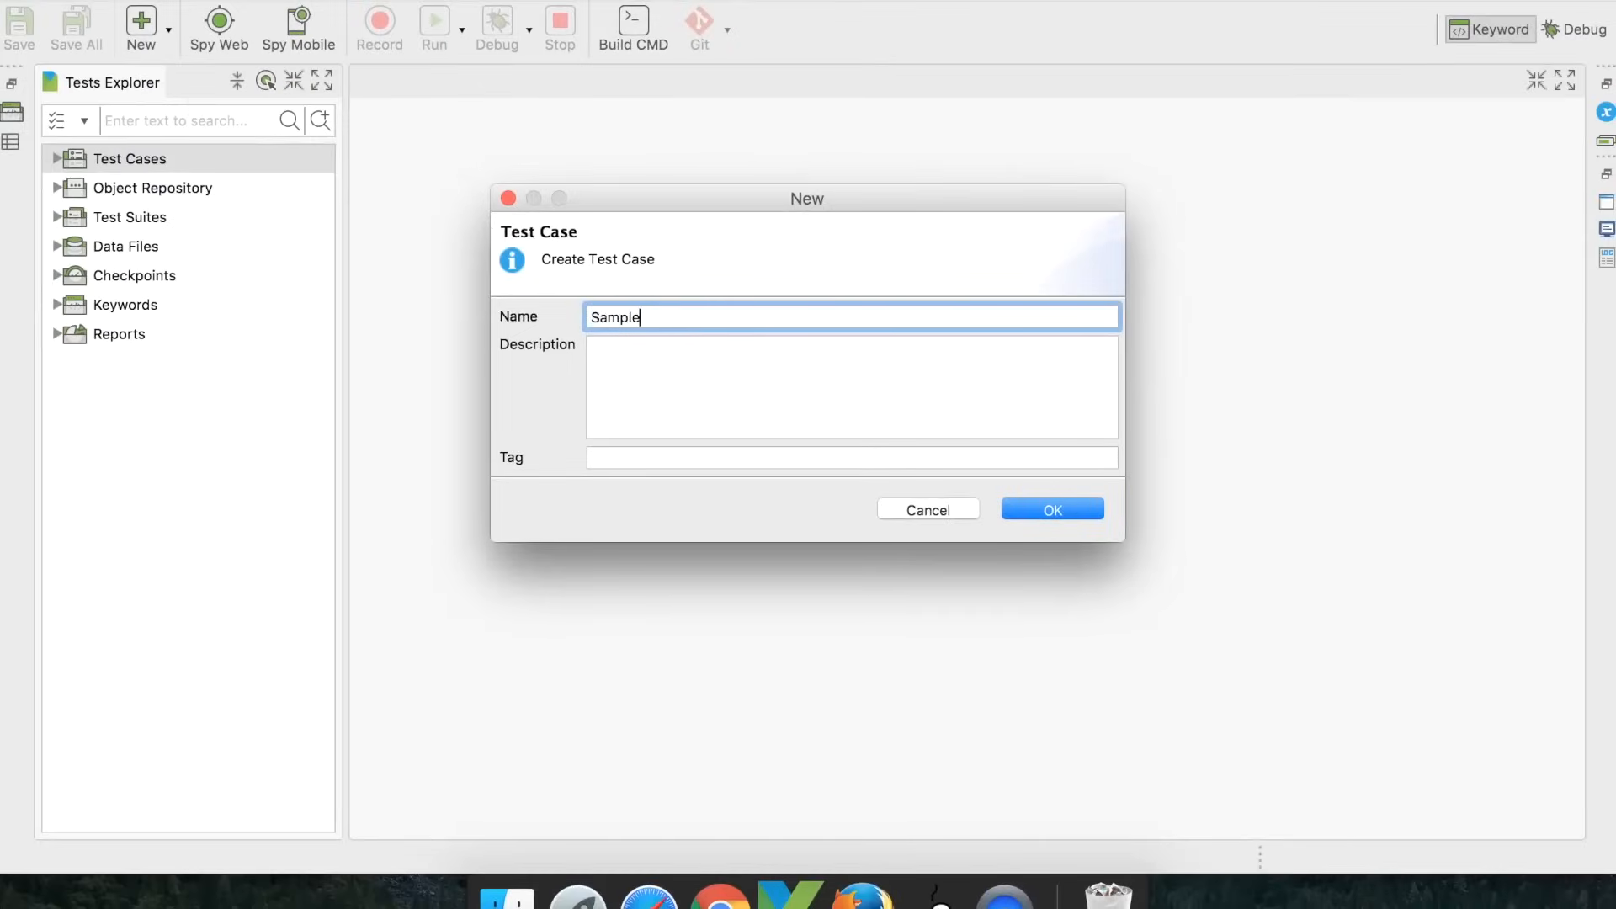
text(TestCase)
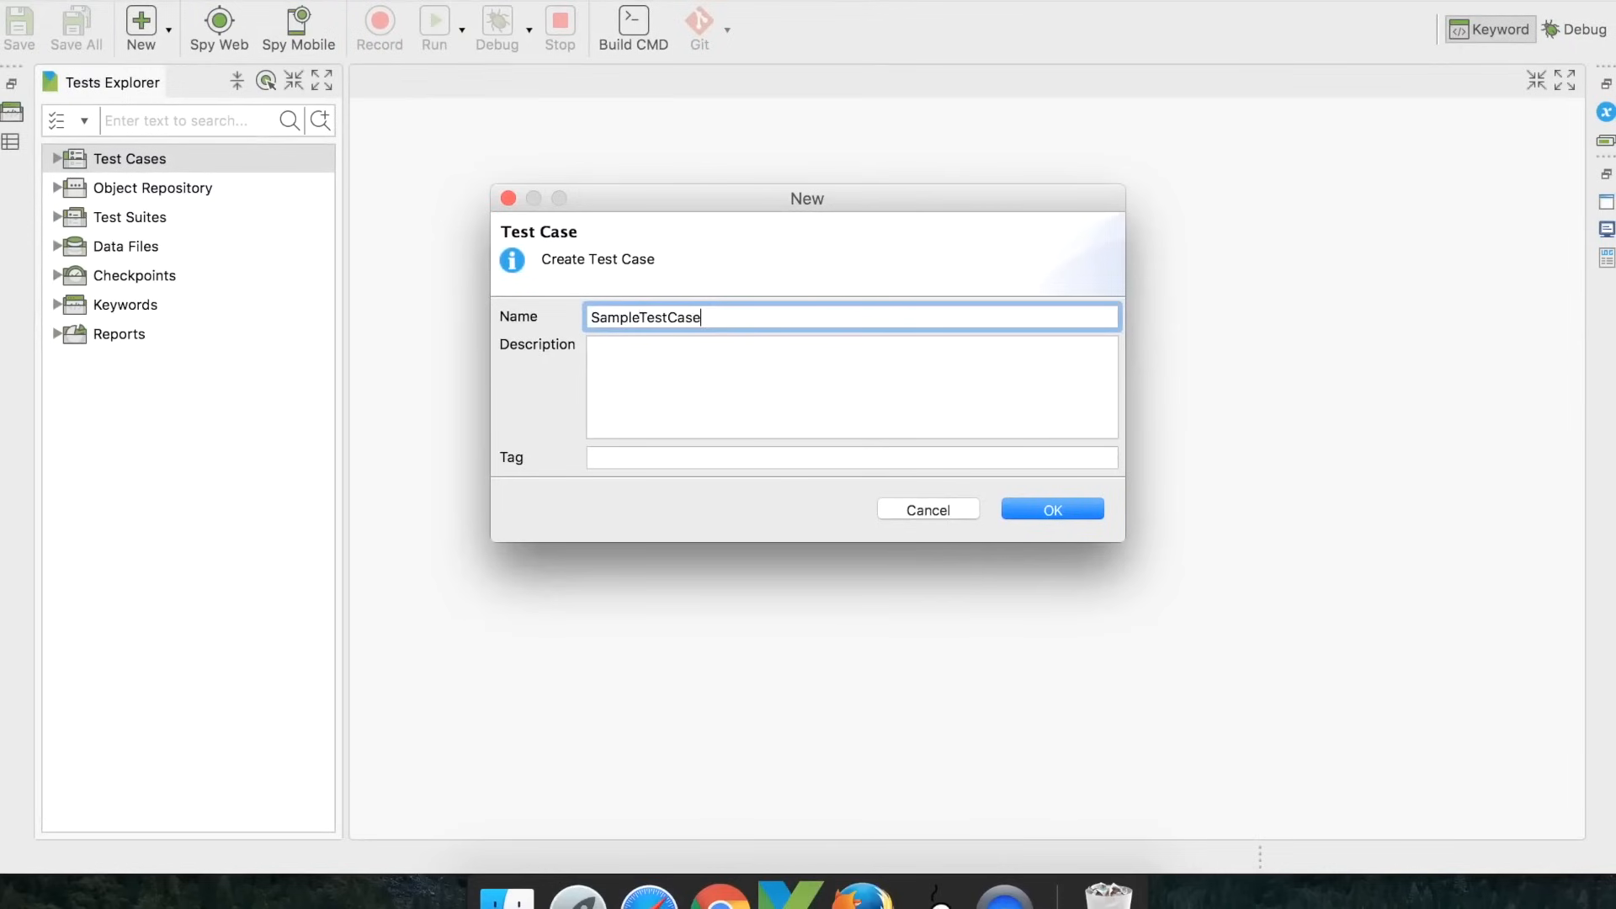
mouse_move(259, 203)
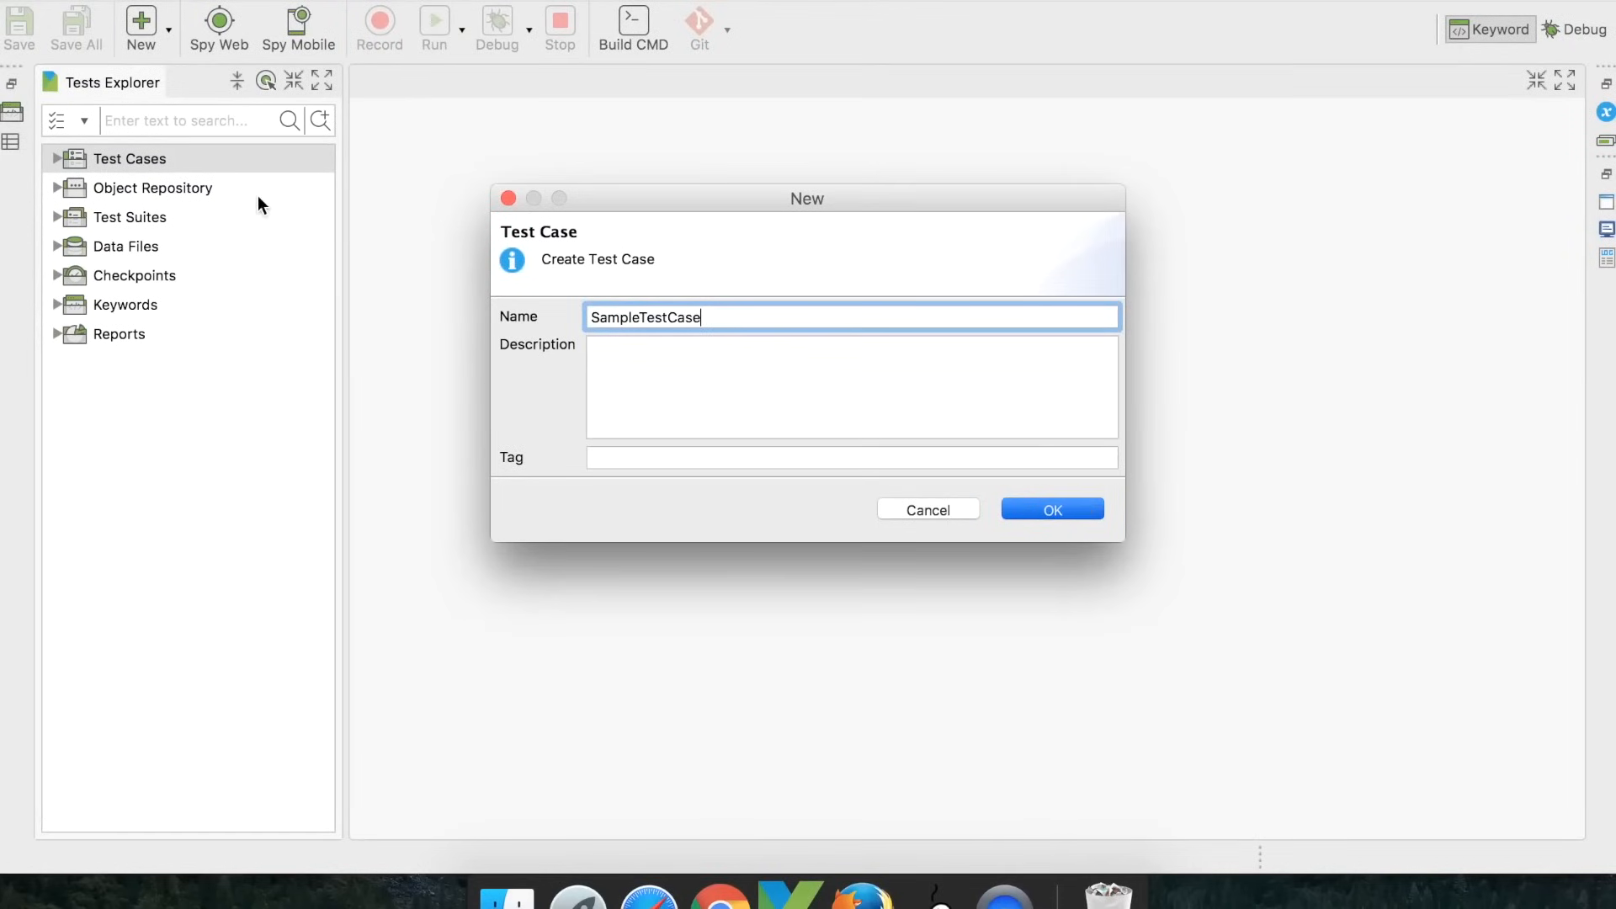
click(1051, 508)
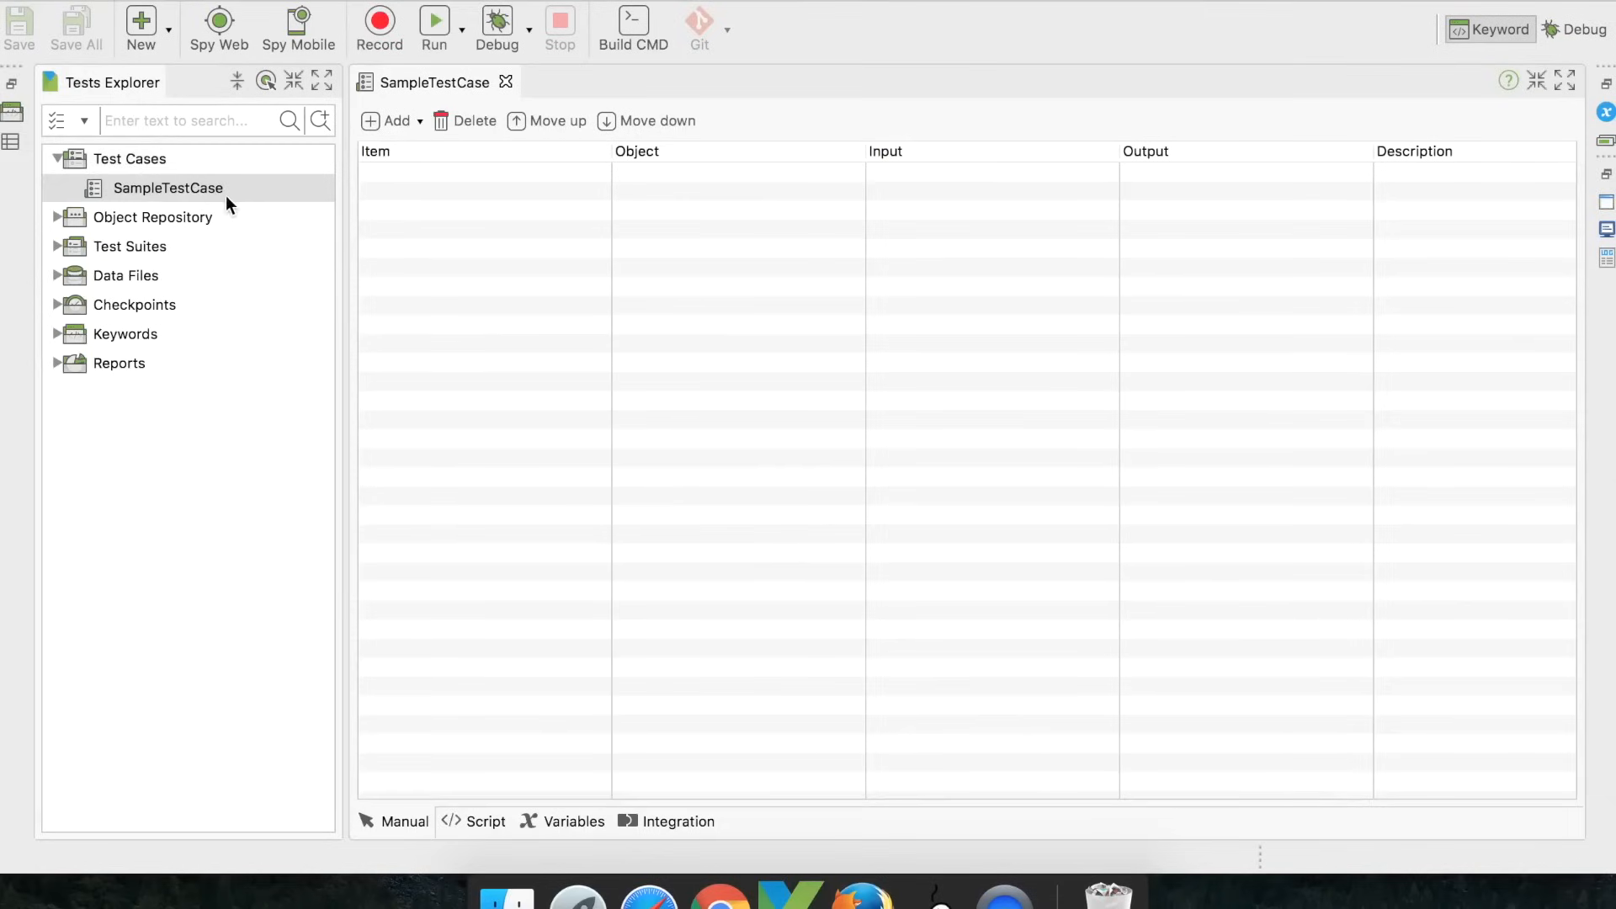
mouse_move(780, 567)
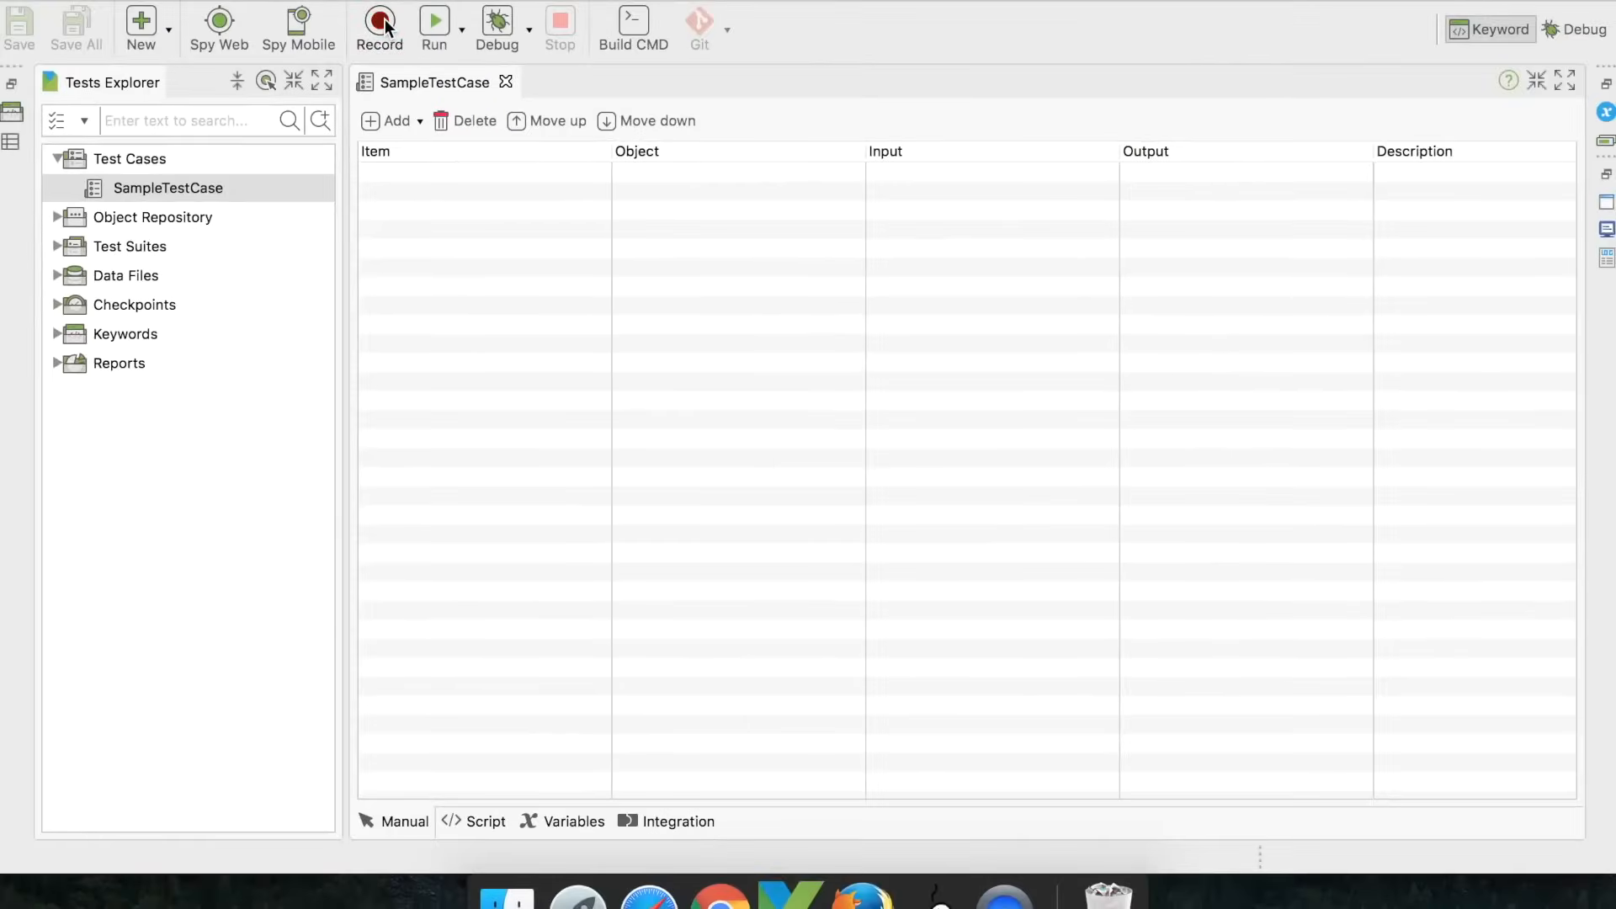
Launch the web recorder for SampleTestCase from the toolbar
click(378, 29)
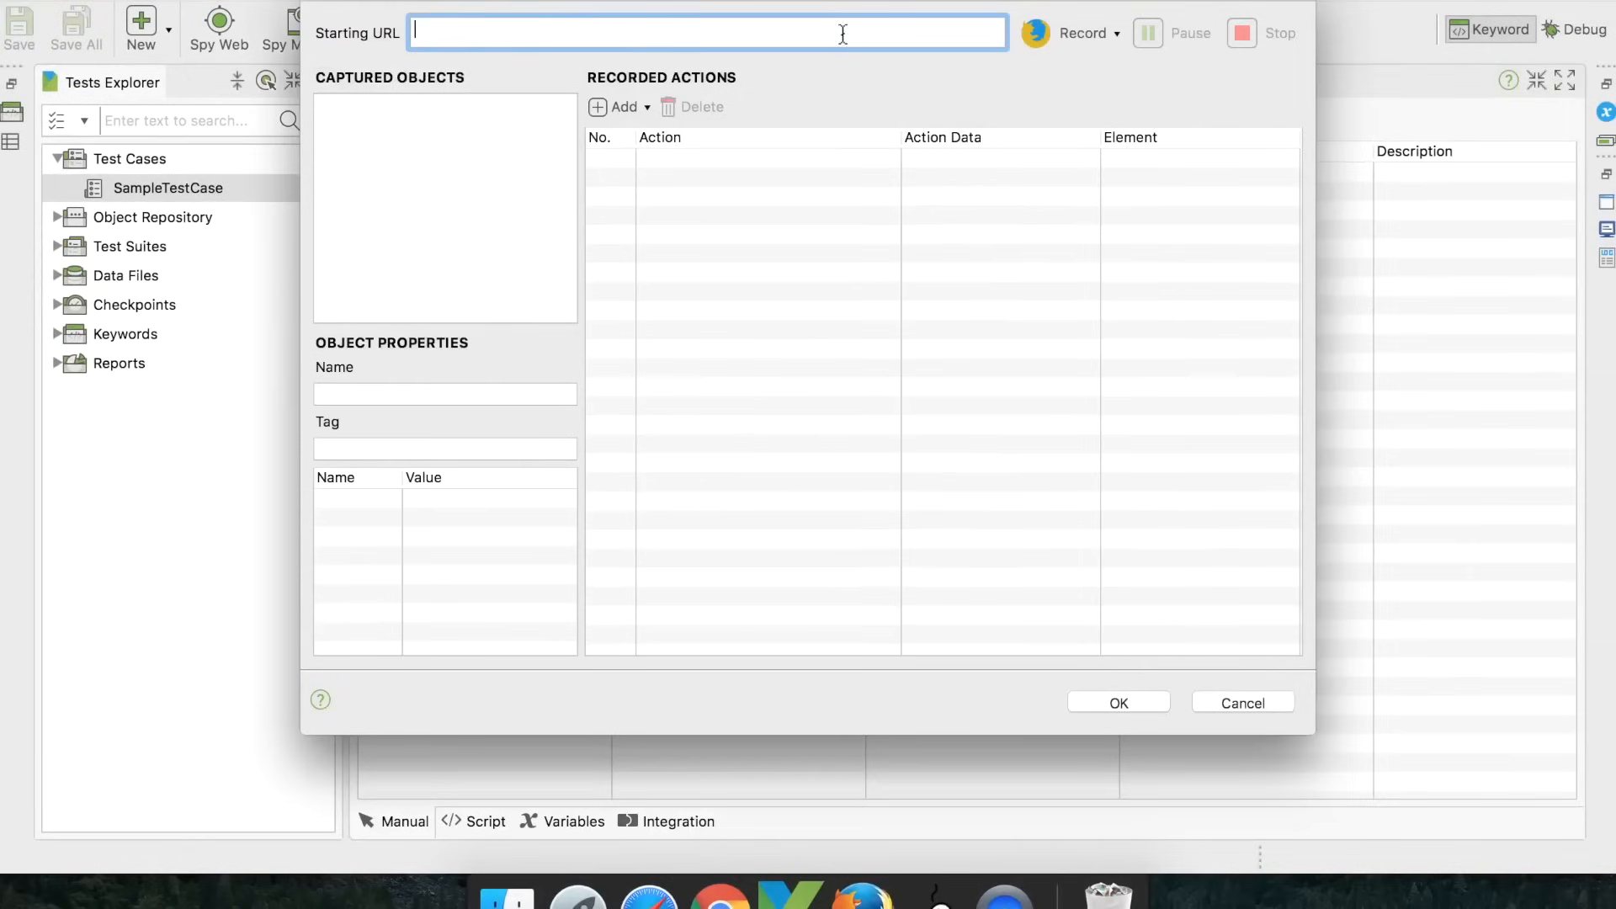
Browse the recorder's browser list, then cancel the recorder without recording anything
click(1116, 34)
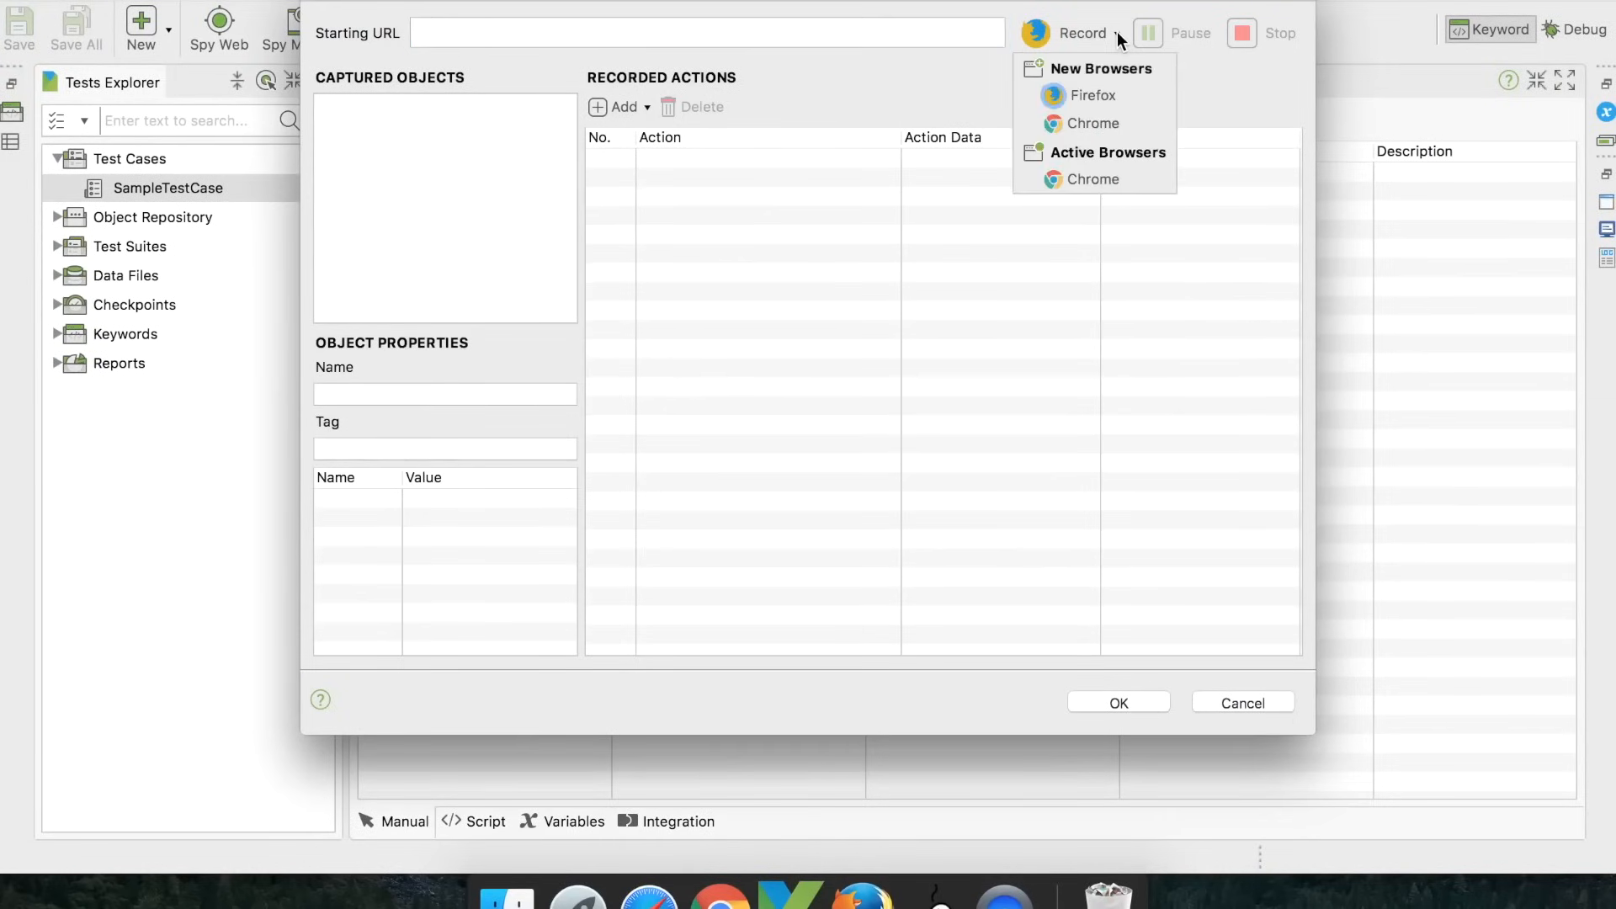
click(707, 32)
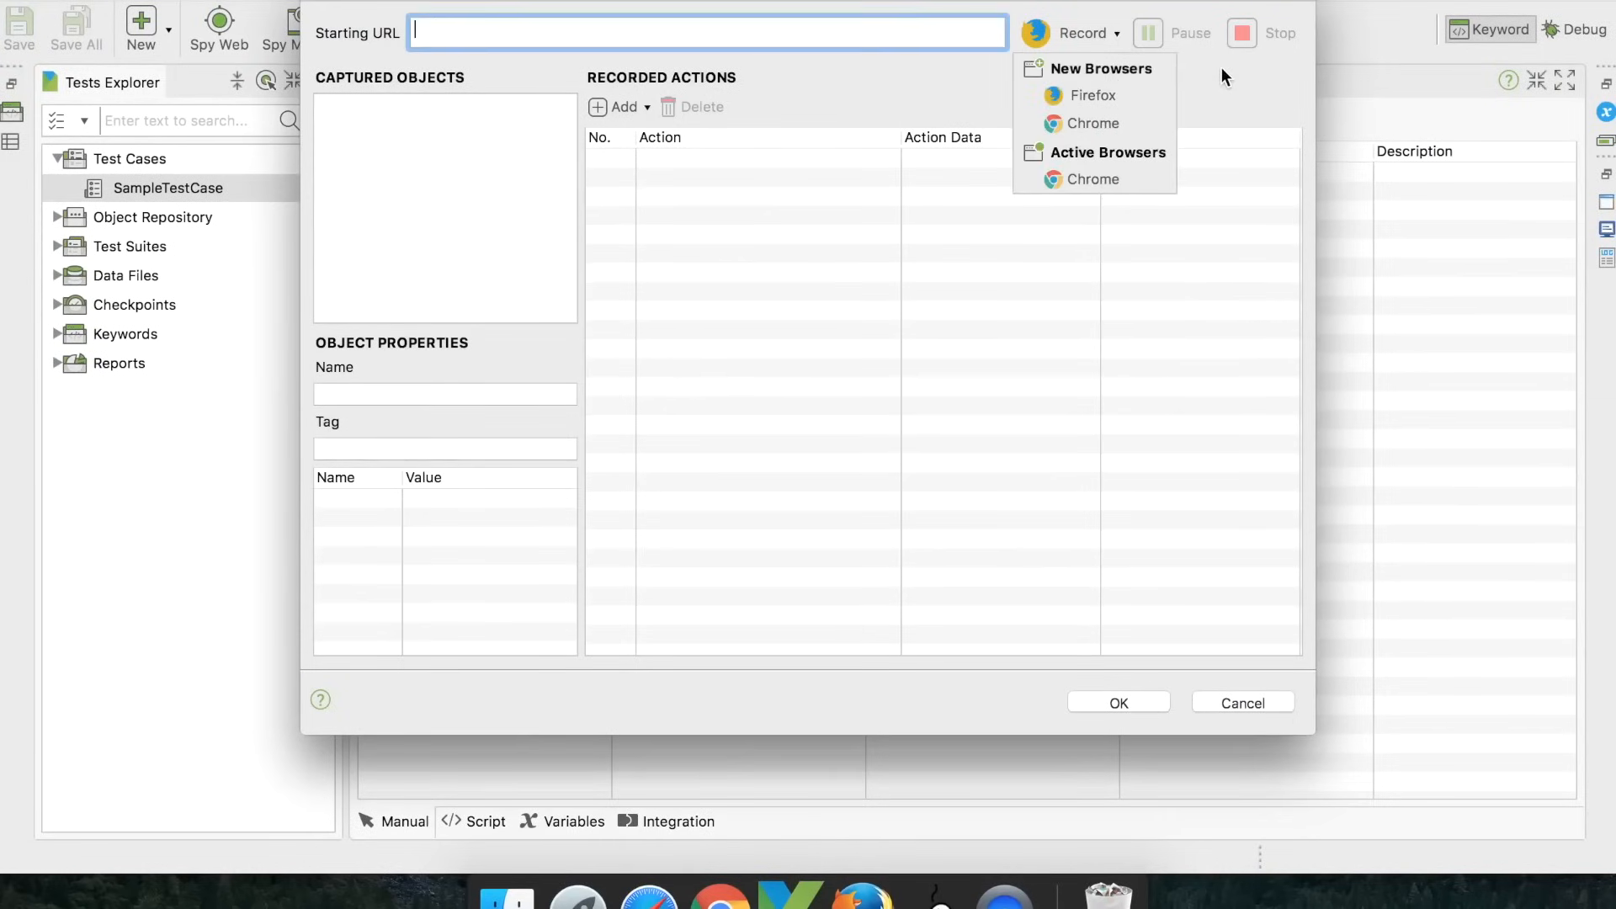
mouse_move(412, 206)
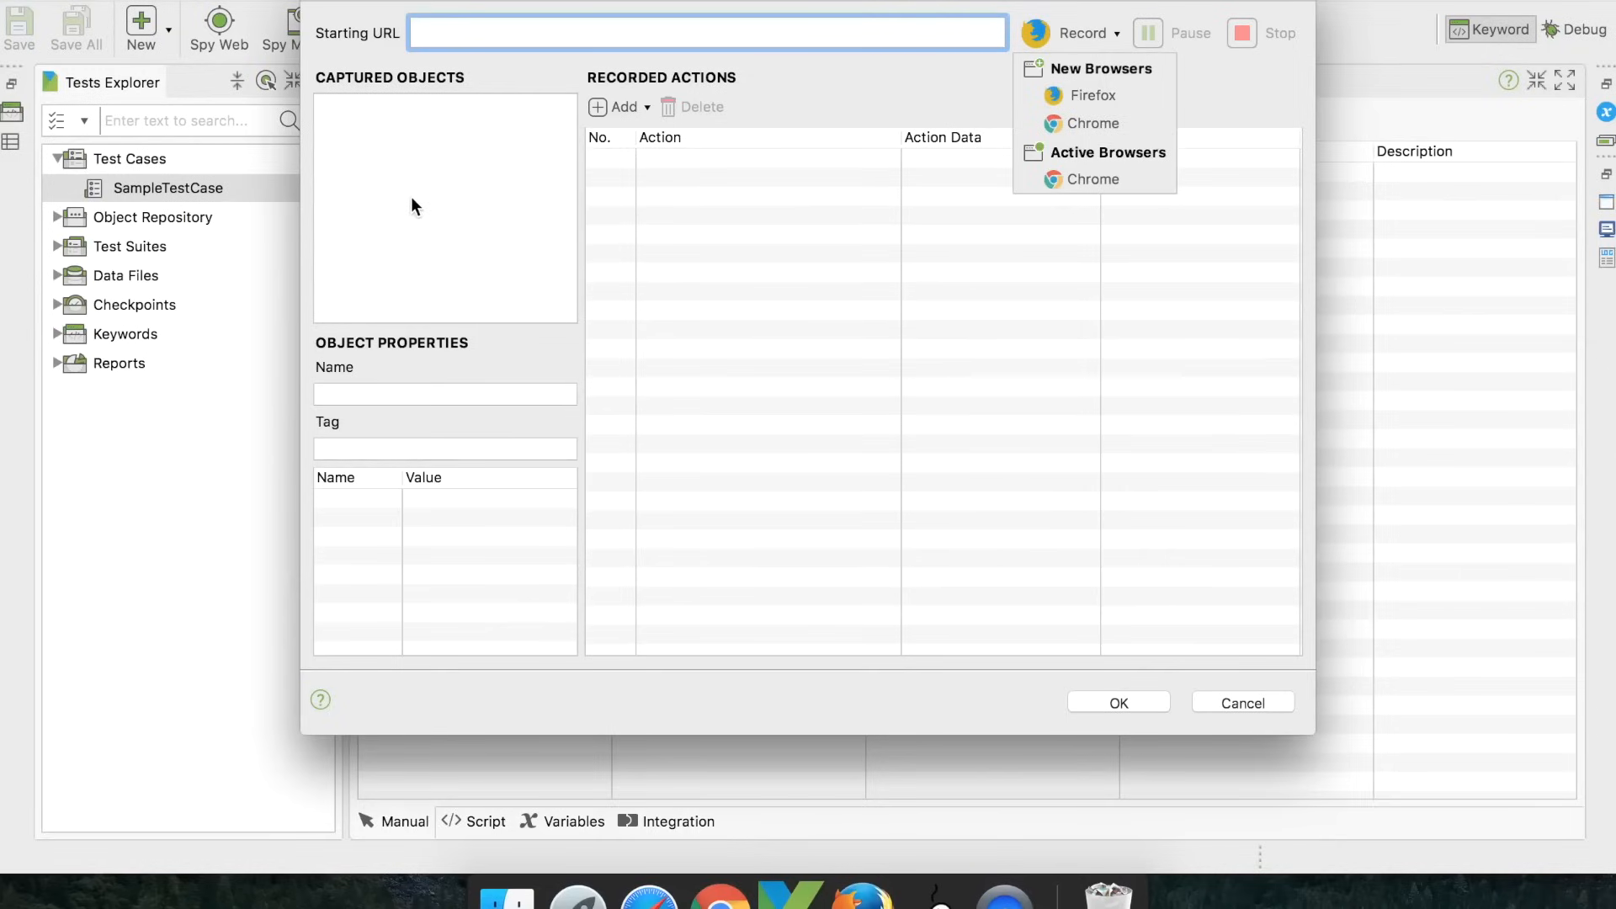
mouse_move(816, 371)
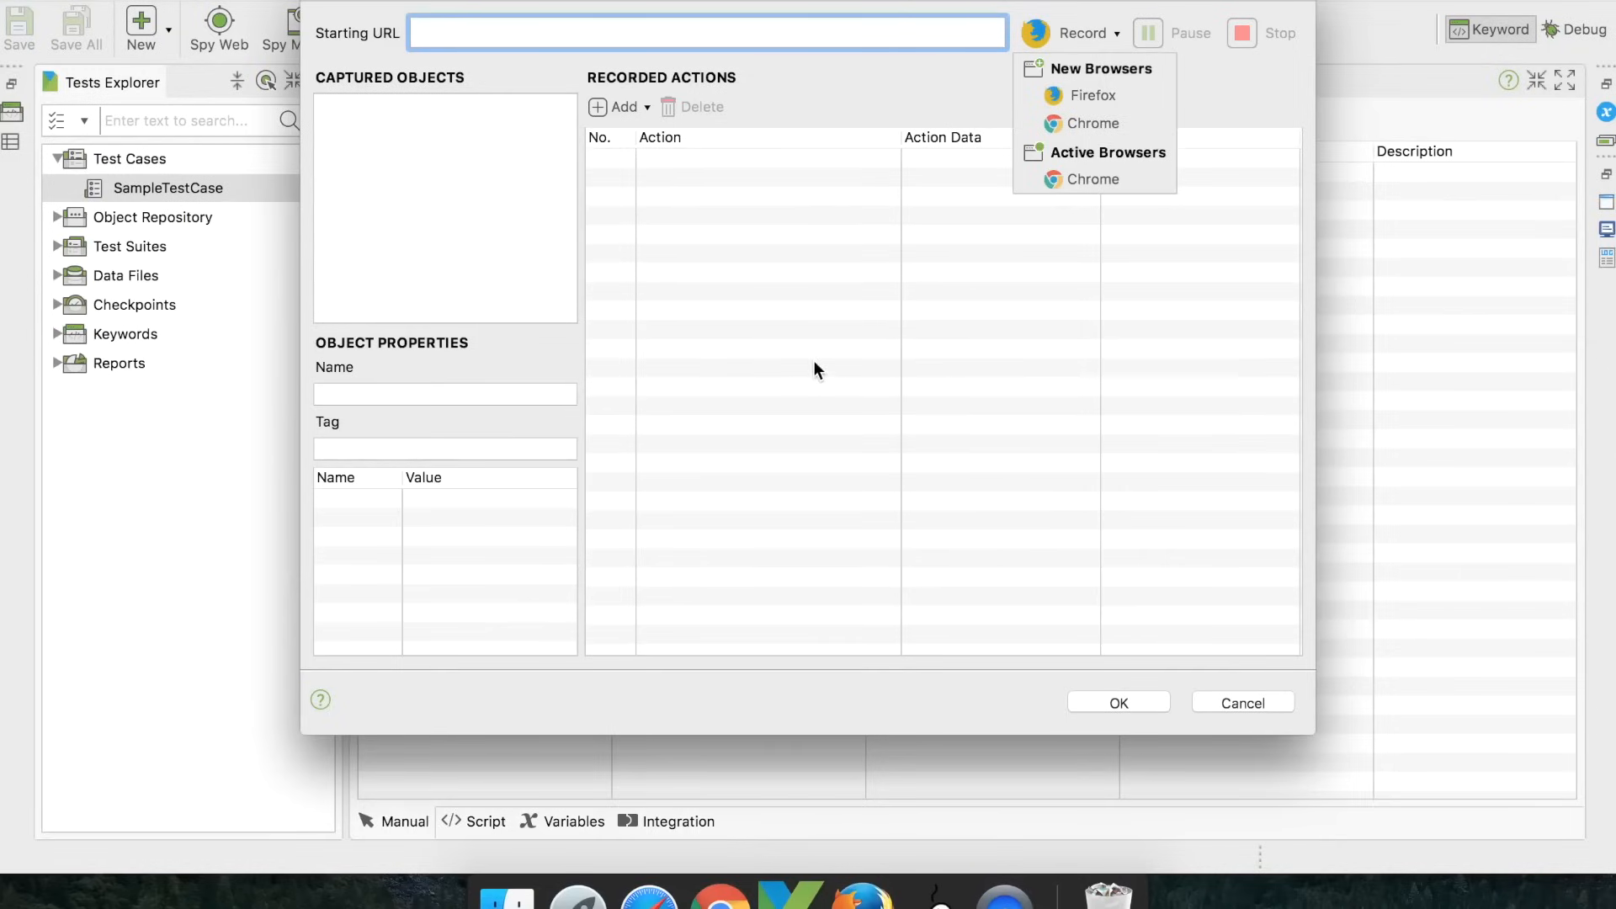
click(707, 32)
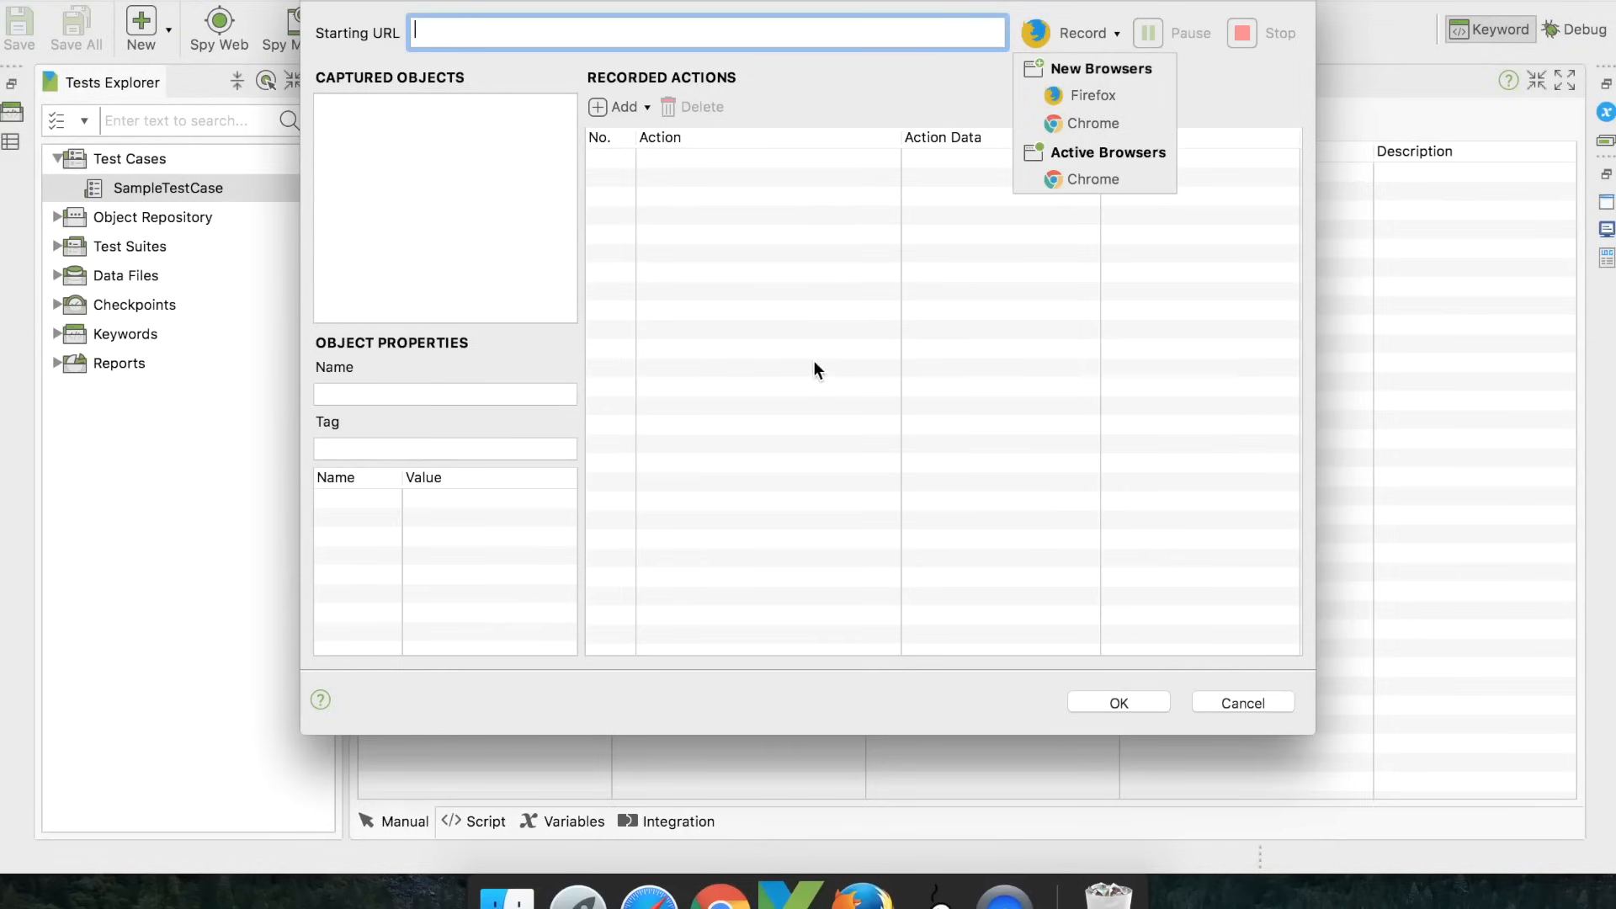
click(1243, 702)
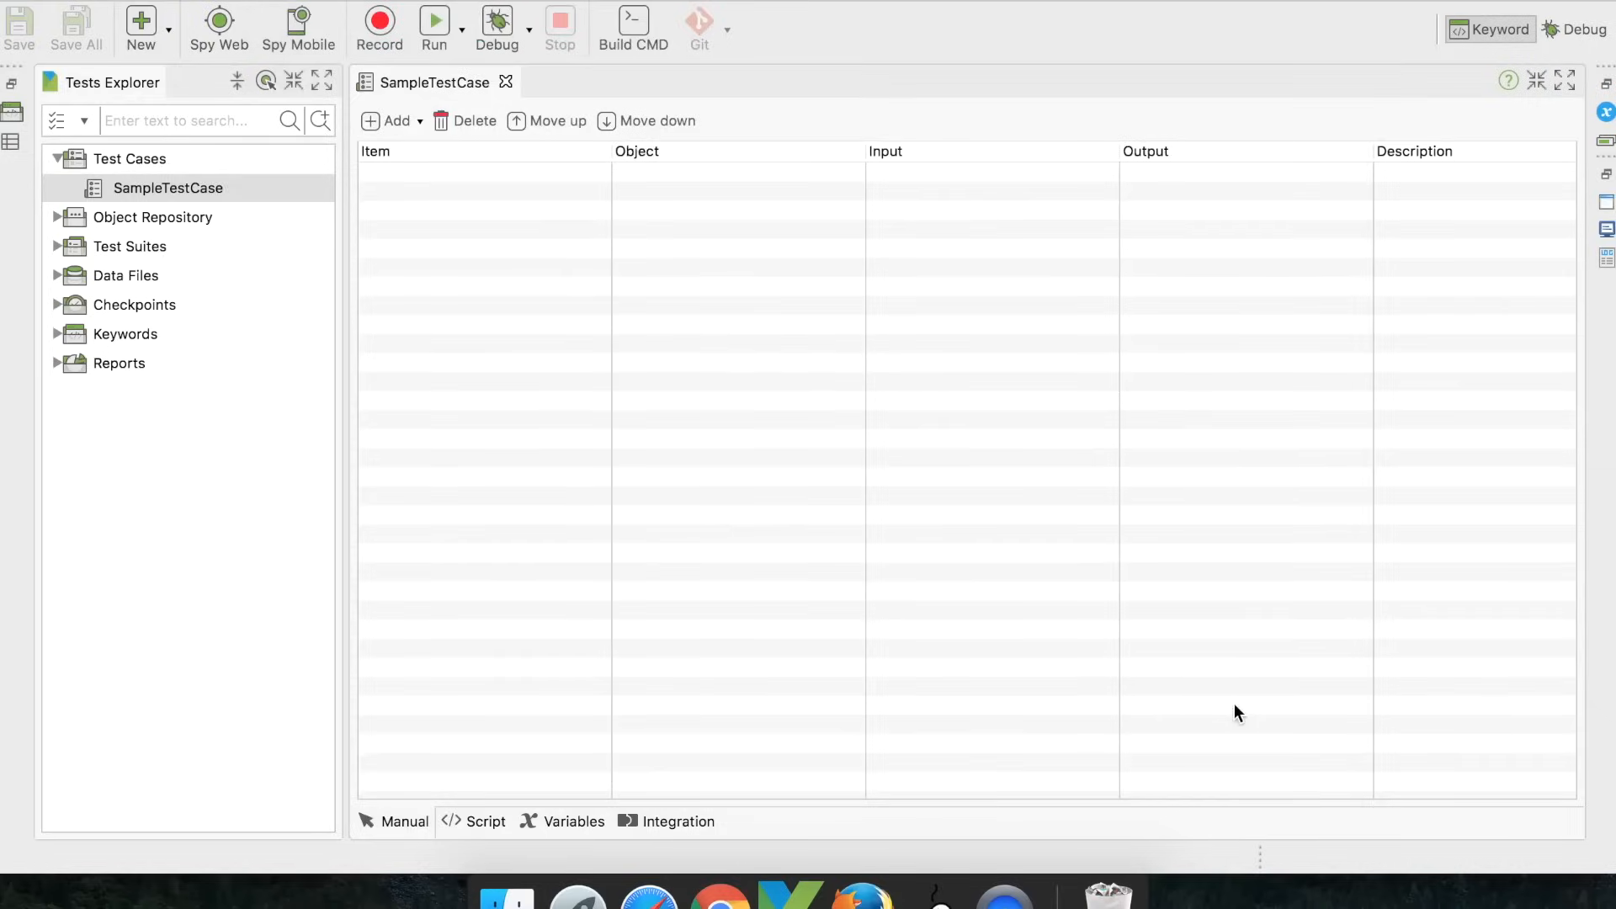
mouse_move(1409, 224)
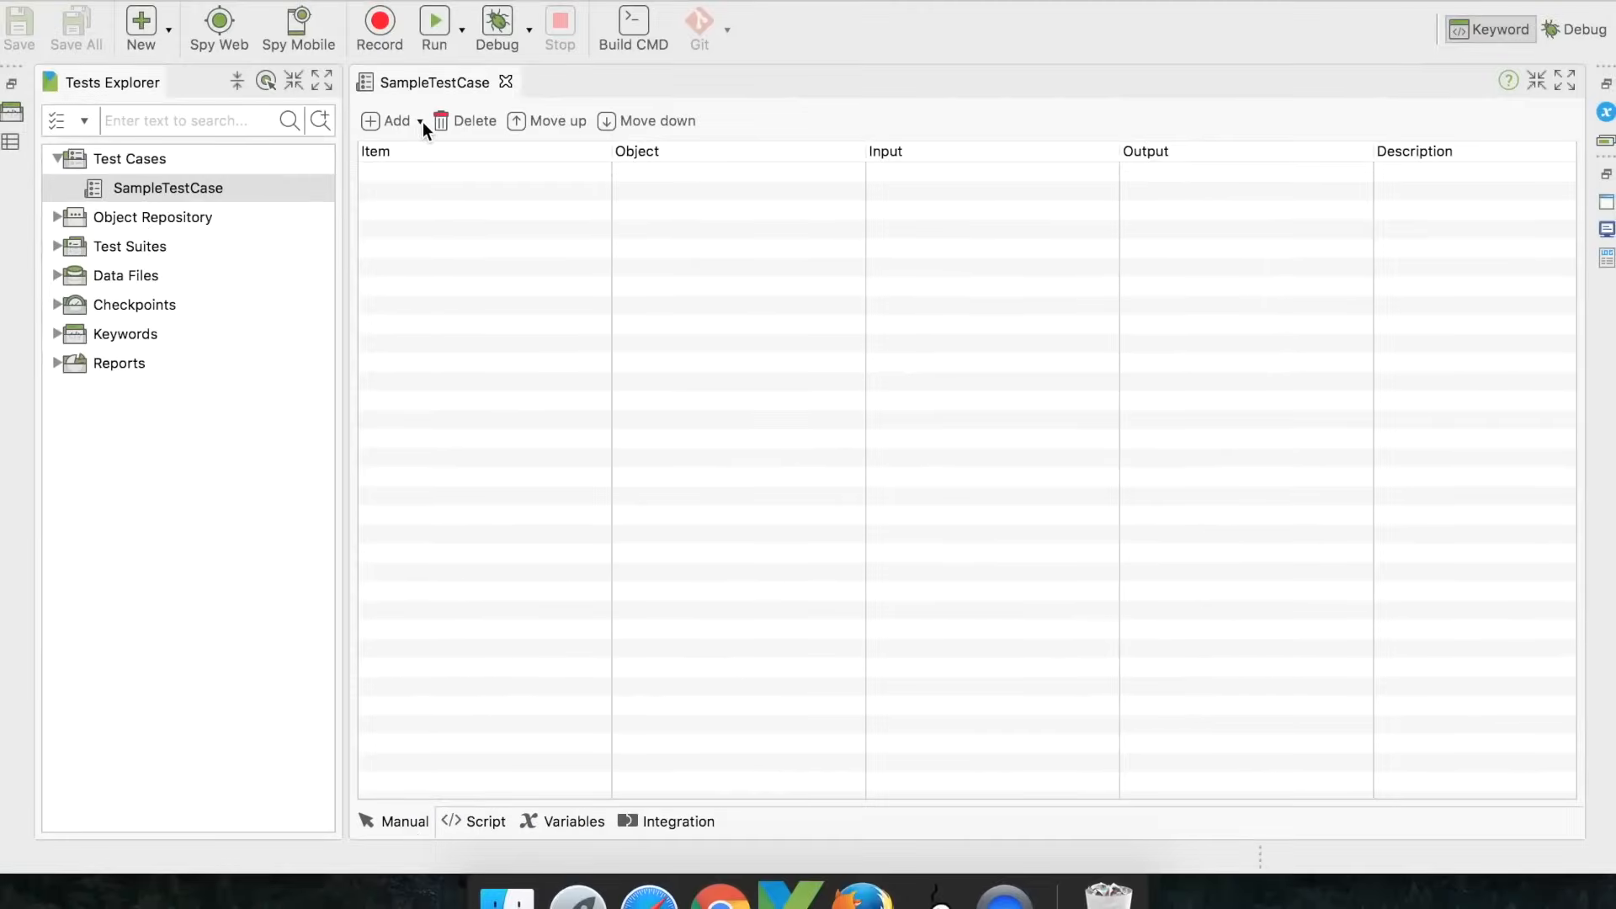
Show the Add menu listing the step types available for SampleTestCase
click(396, 121)
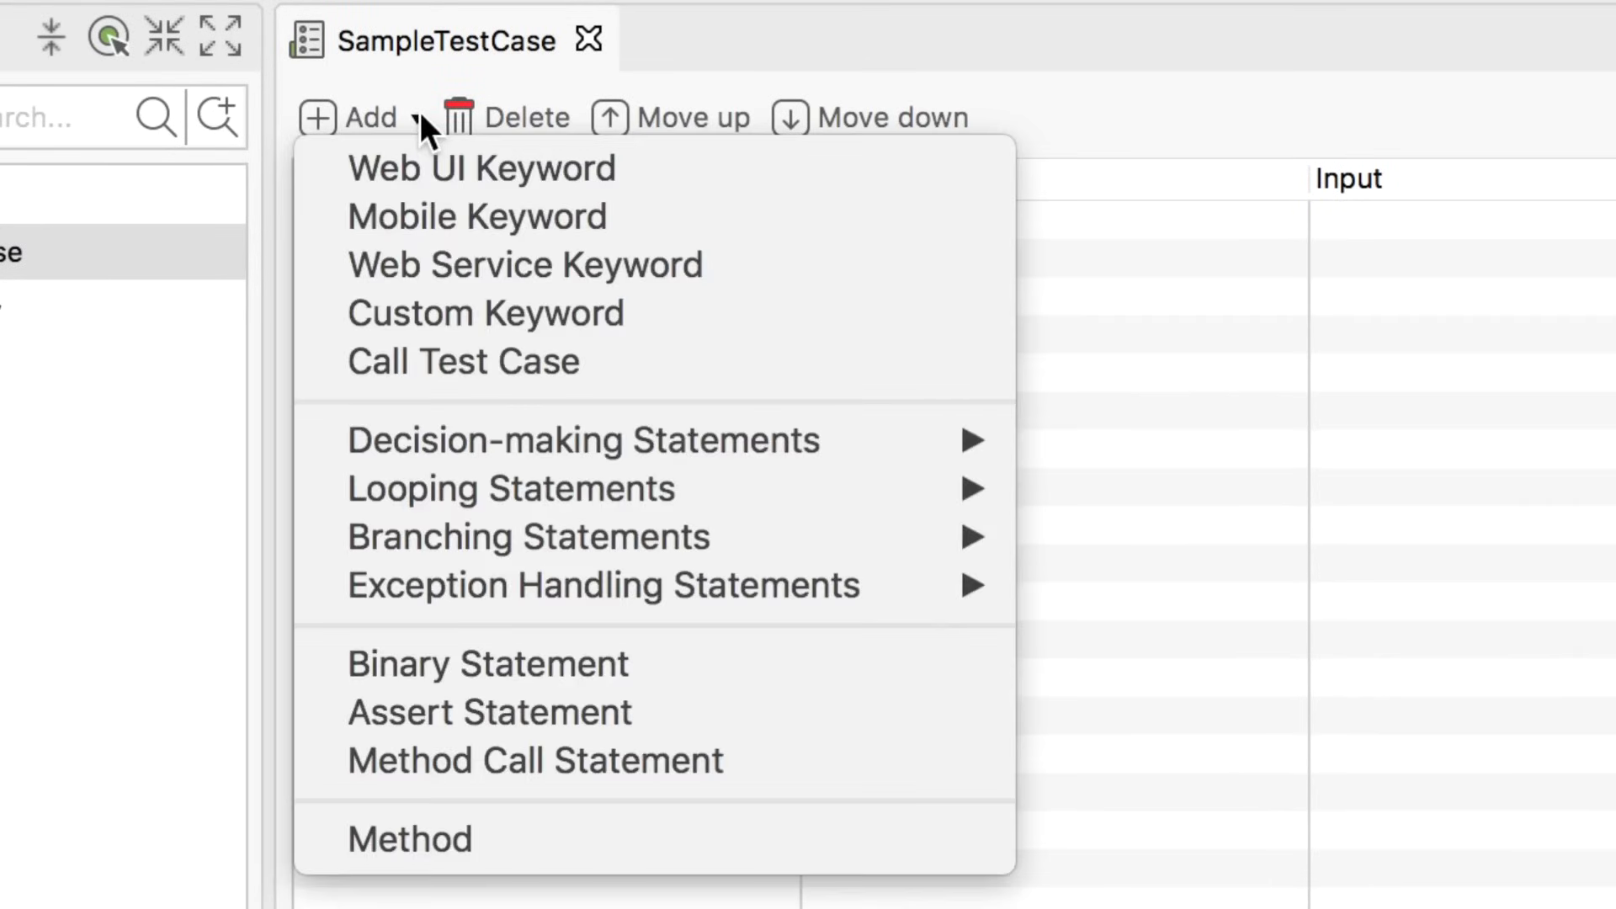
mouse_move(479, 169)
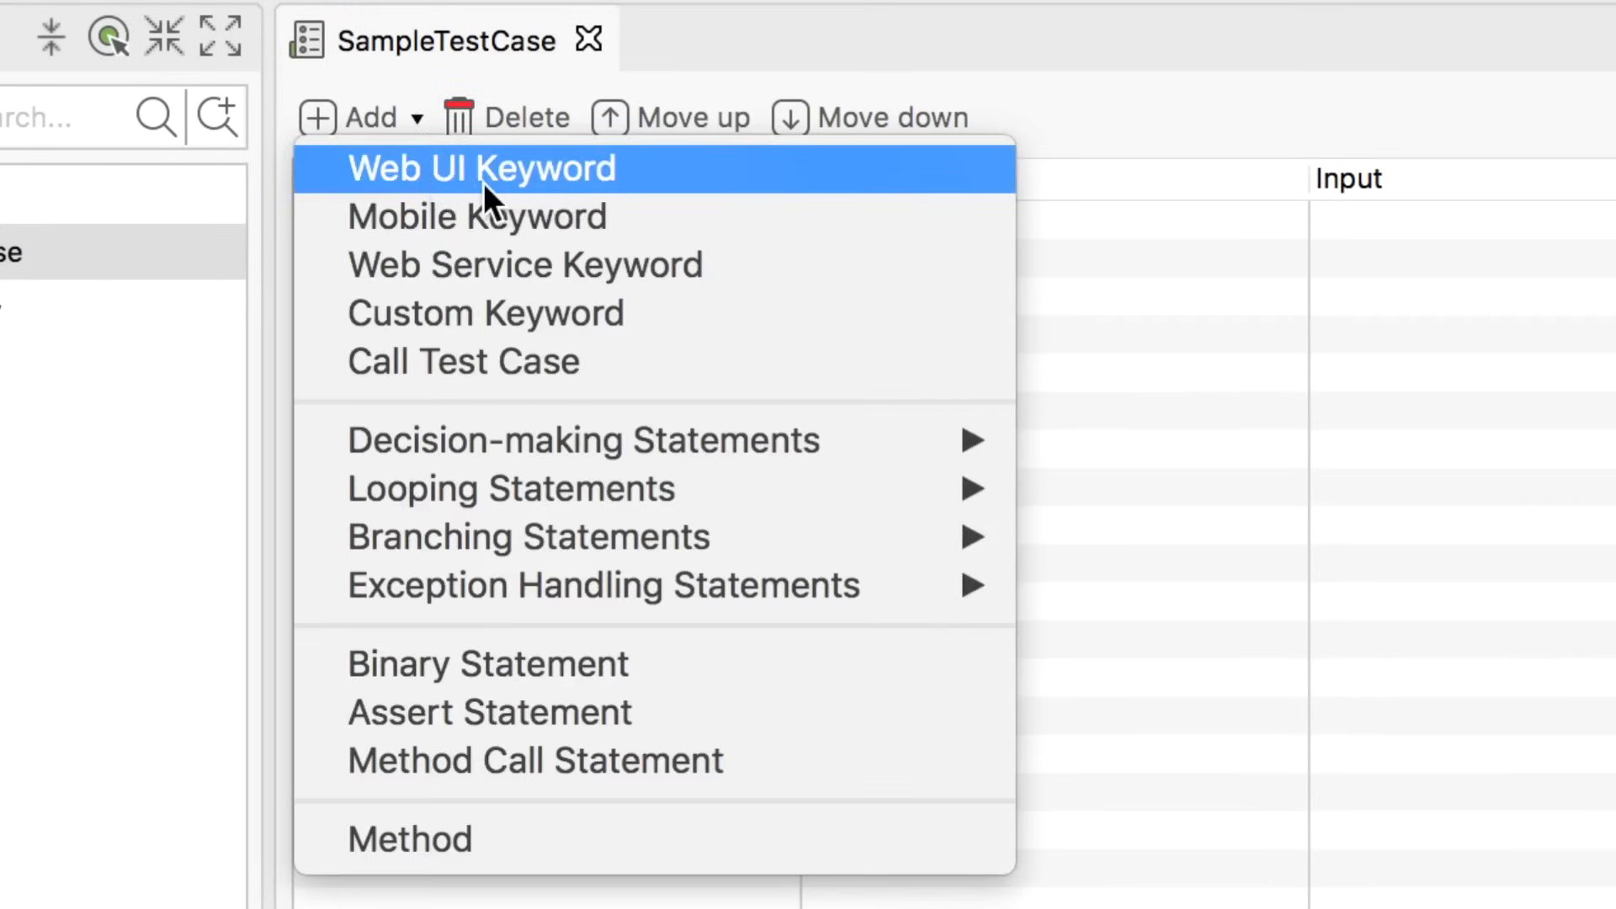
mouse_move(584, 439)
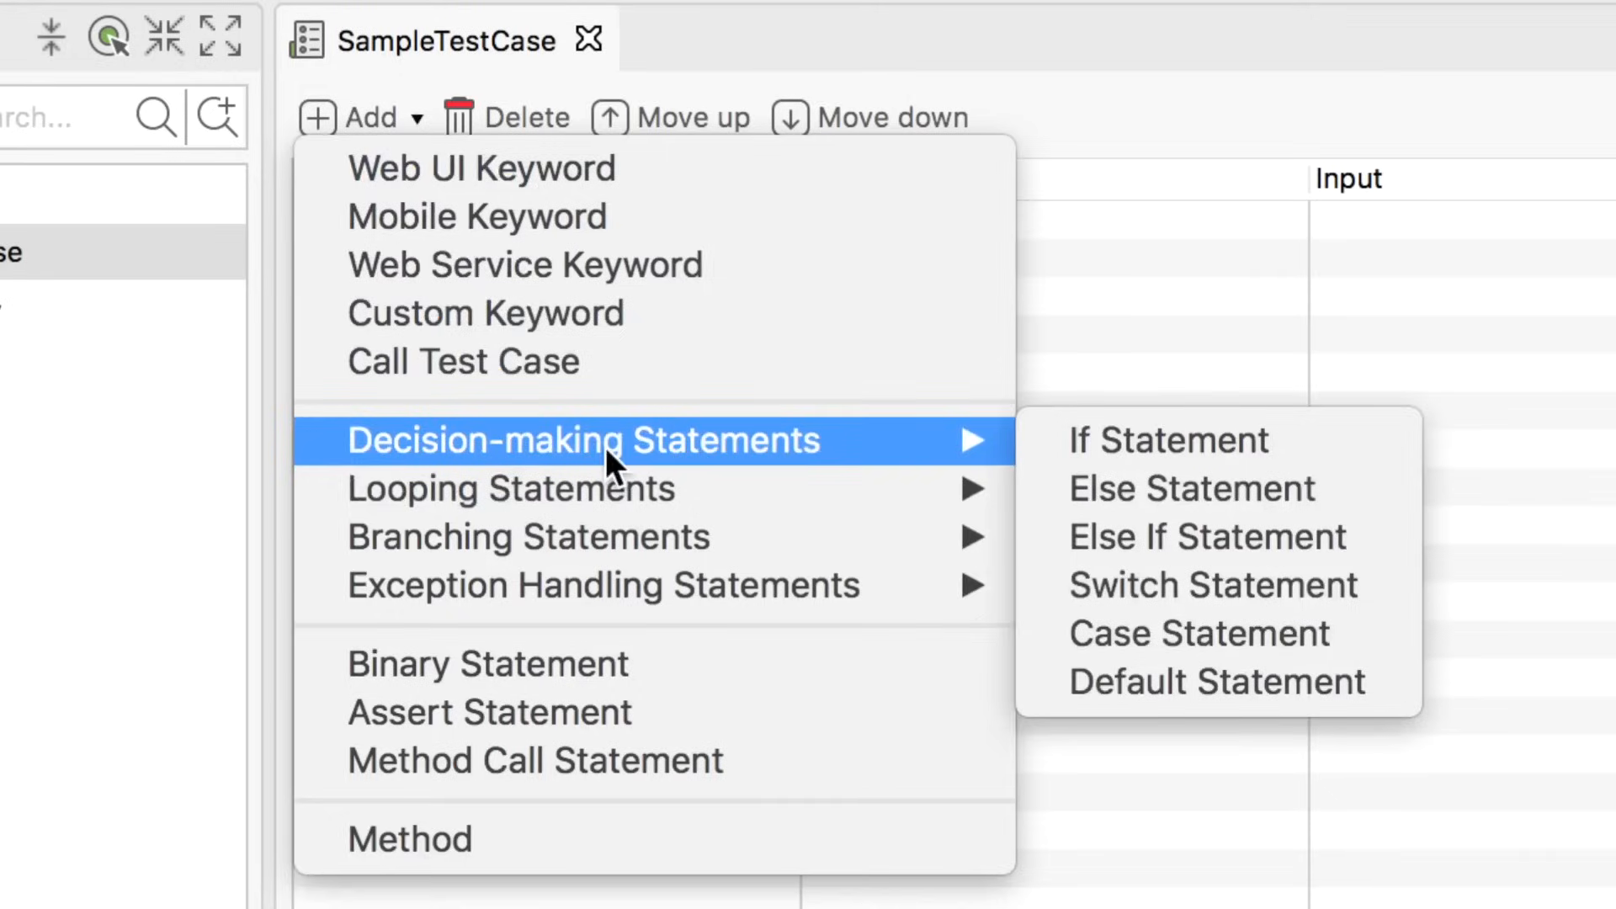
mouse_move(485, 313)
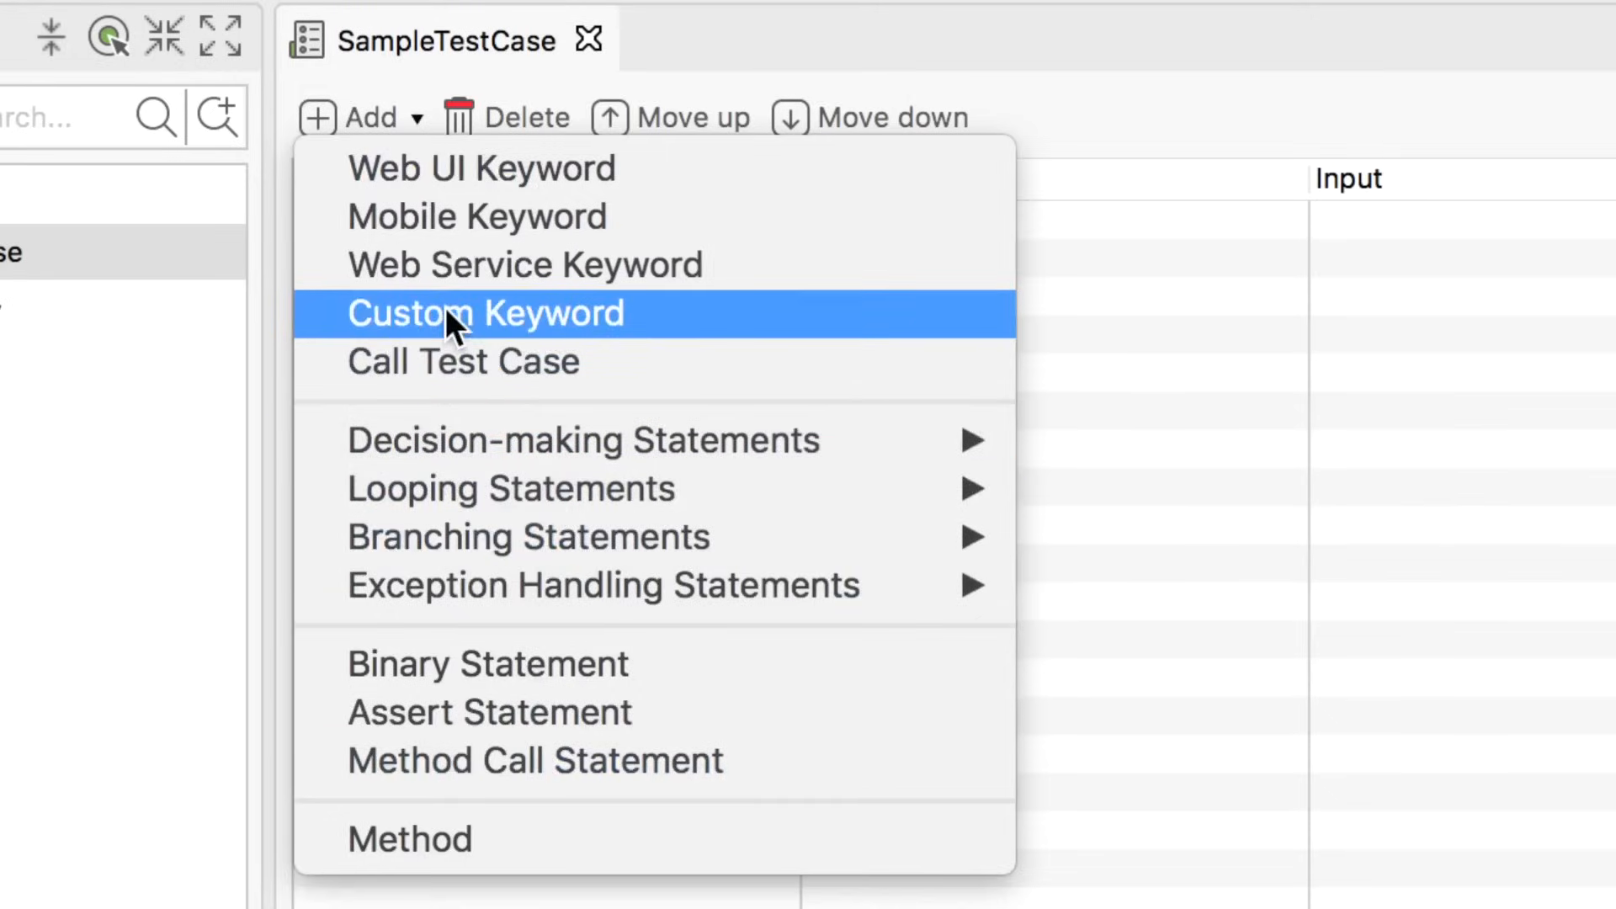
mouse_move(527, 185)
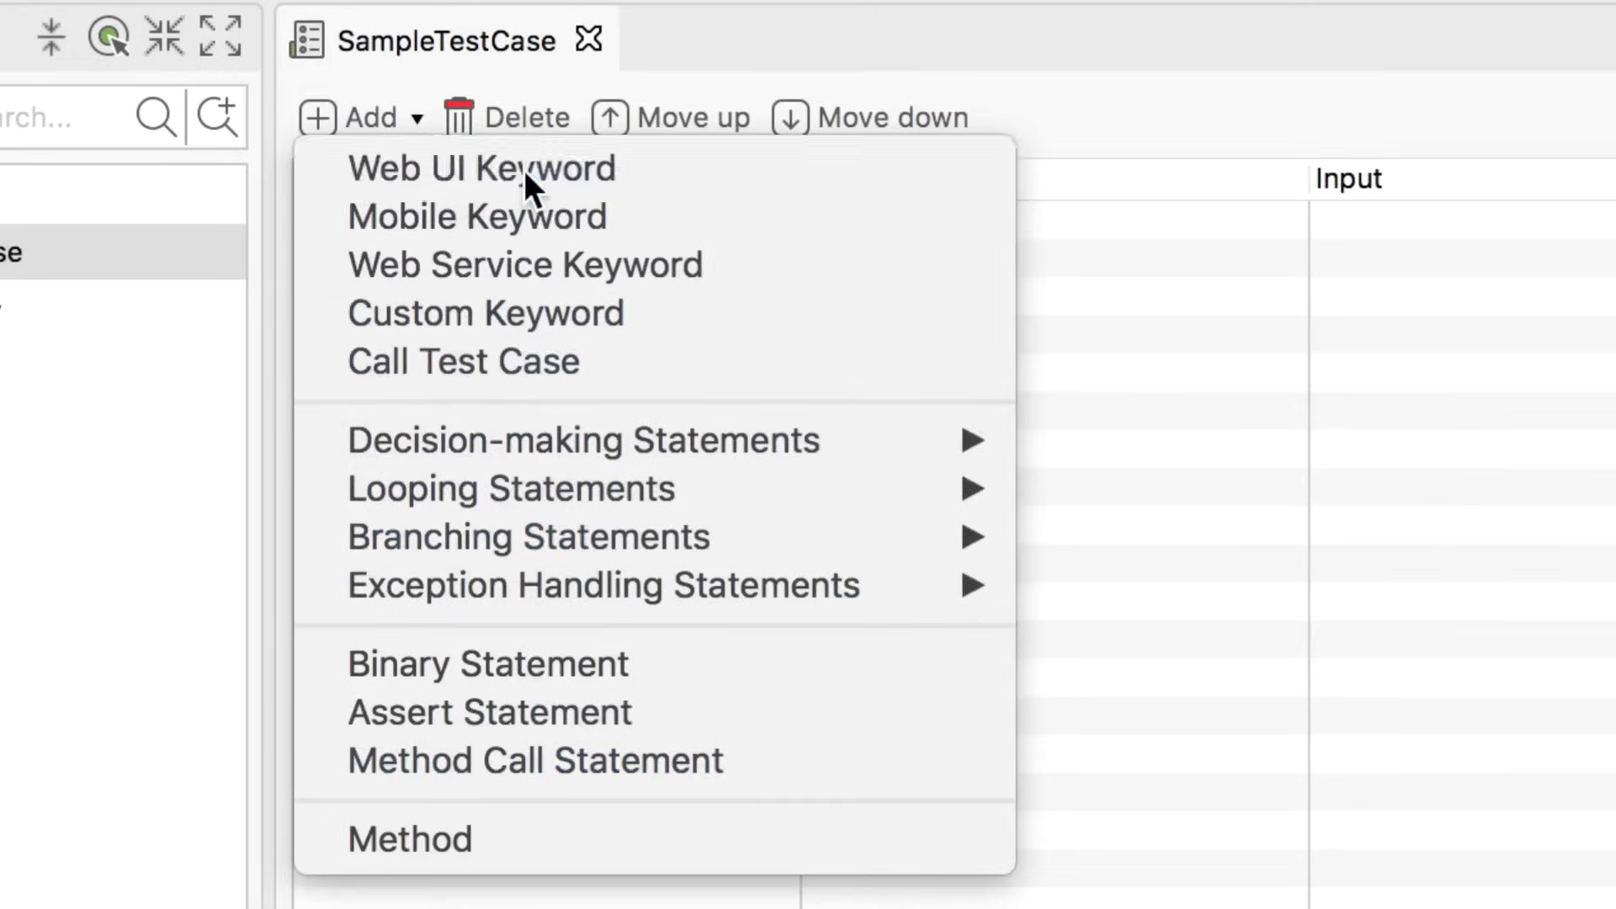
Add a Web UI Keyword step, defaulting to Accept Alert
click(480, 168)
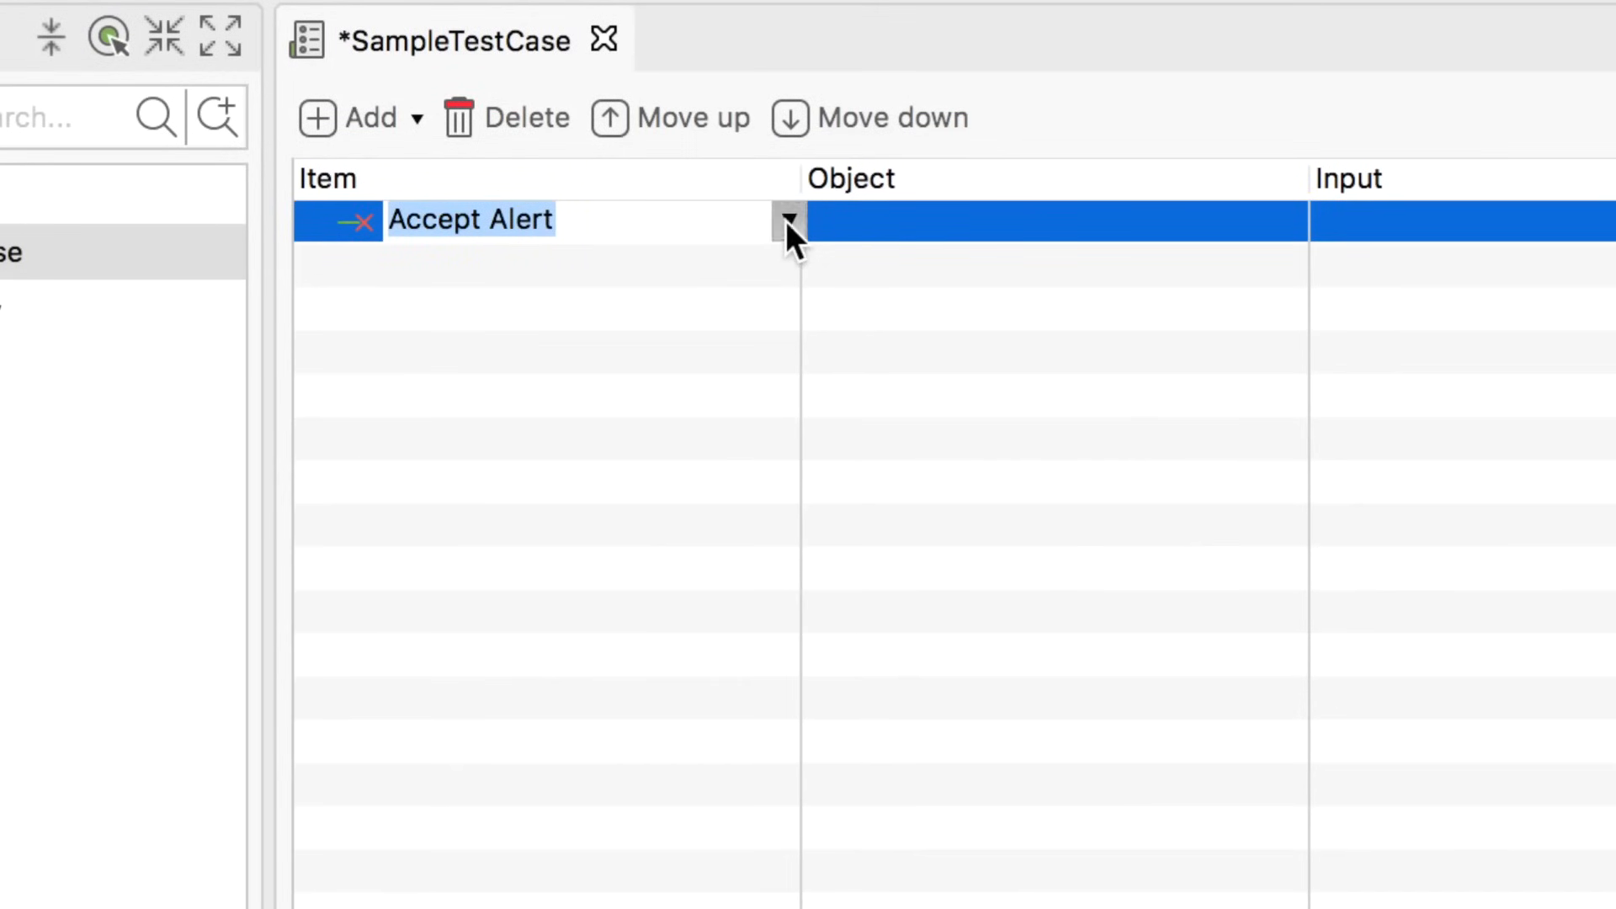
Browse the keyword list and keep Accept Alert as step 1's keyword
click(789, 219)
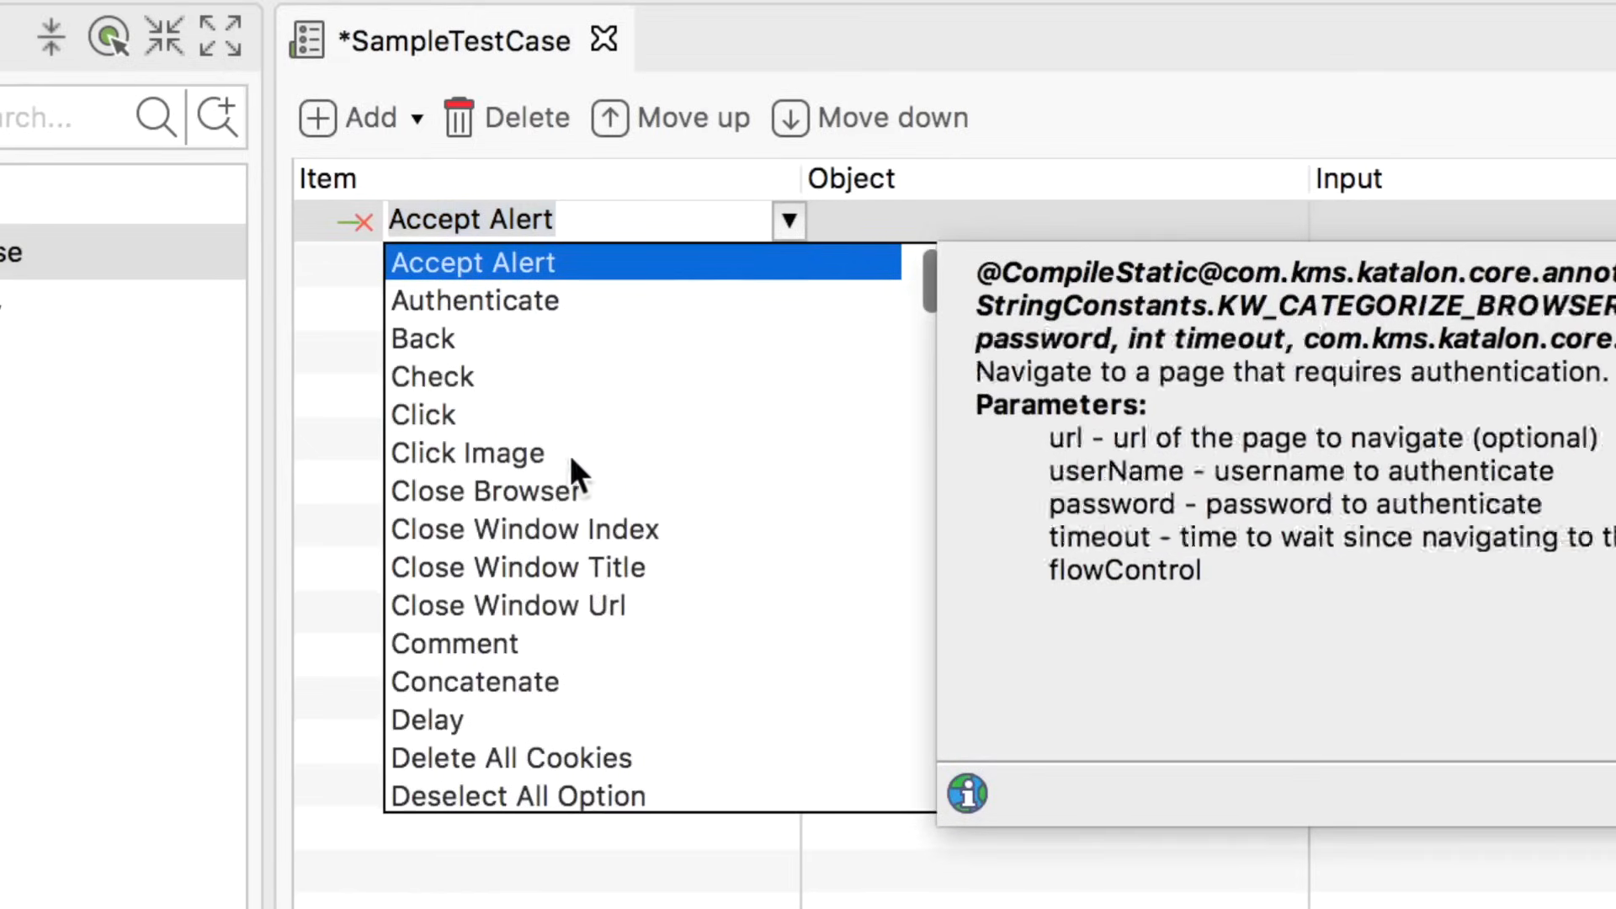
click(472, 262)
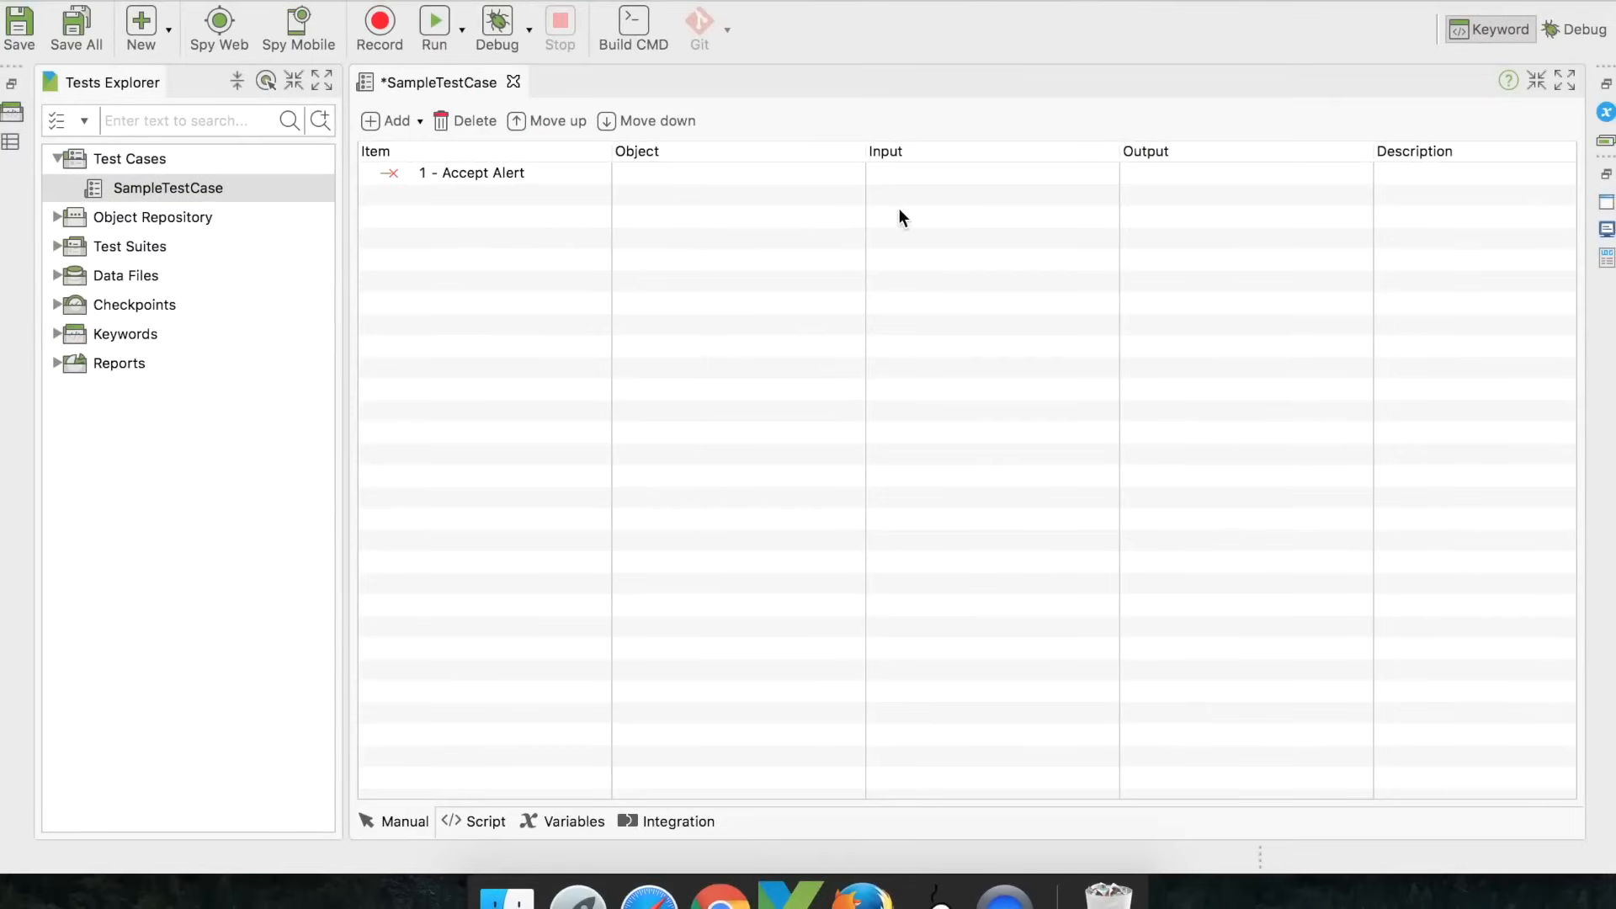
mouse_move(544, 250)
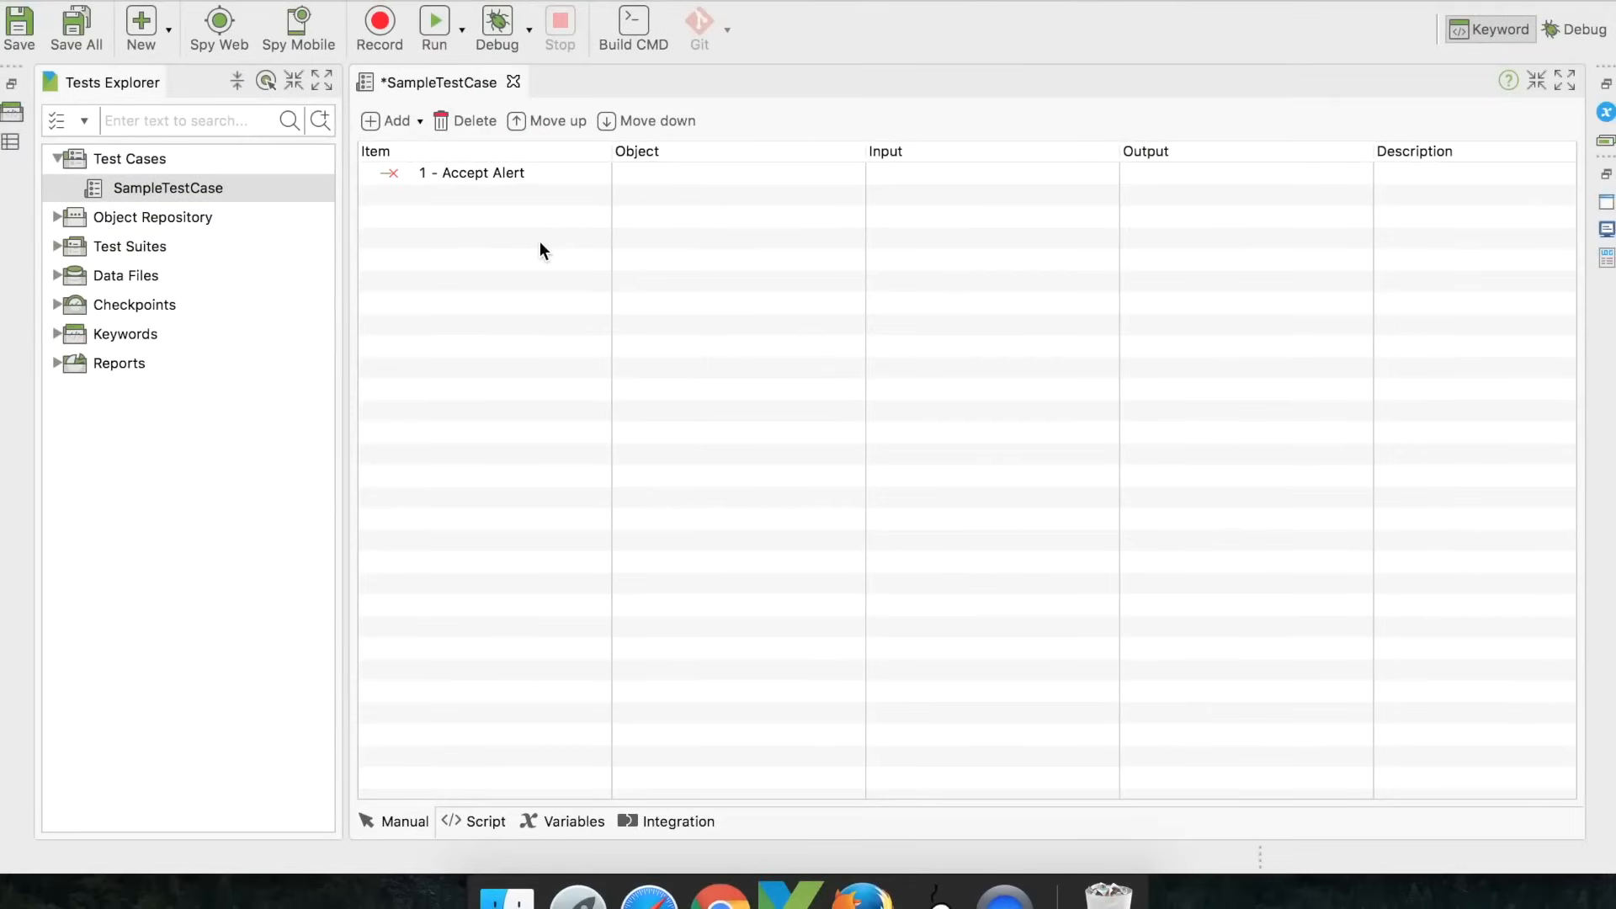